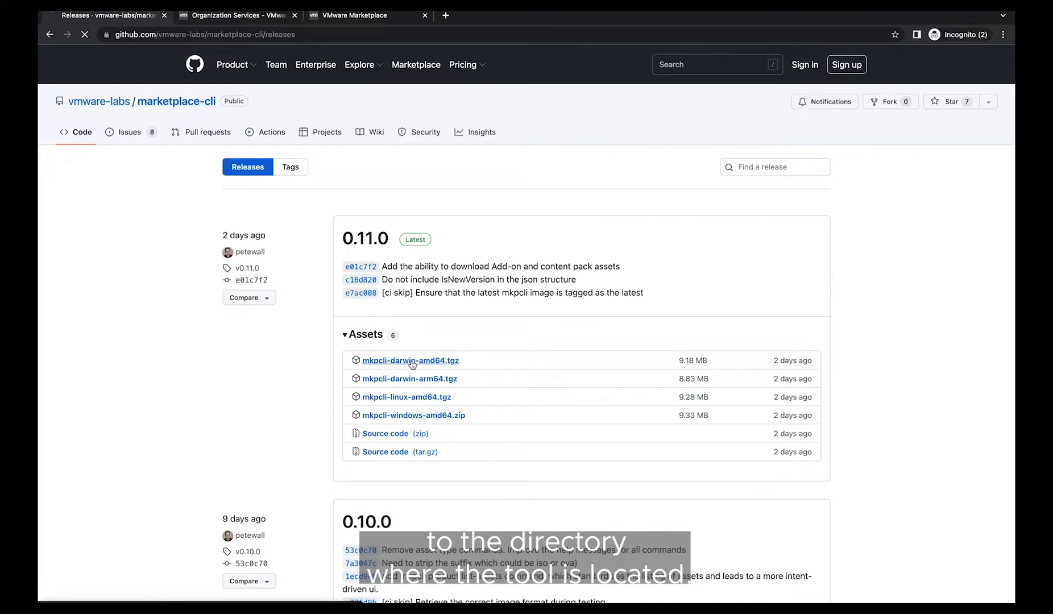
Step: Switch to the VMware Cloud Services account page
{"action": "left_click", "coordinate": [236, 14]}
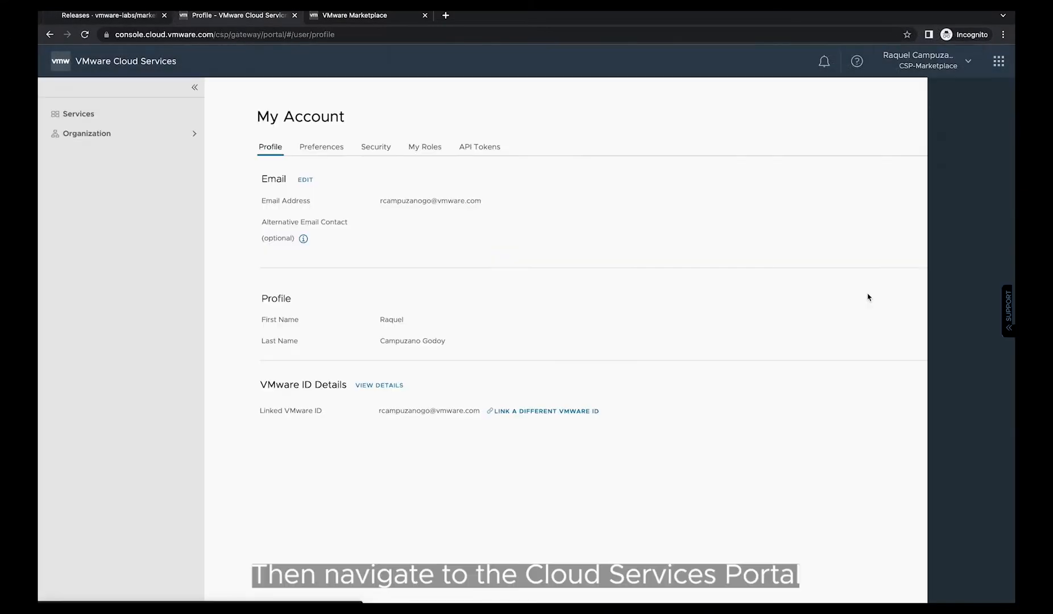
Step: Start a new API token named marketplace-cli-token and pick its 6-month expiration
{"action": "left_click", "coordinate": [478, 147]}
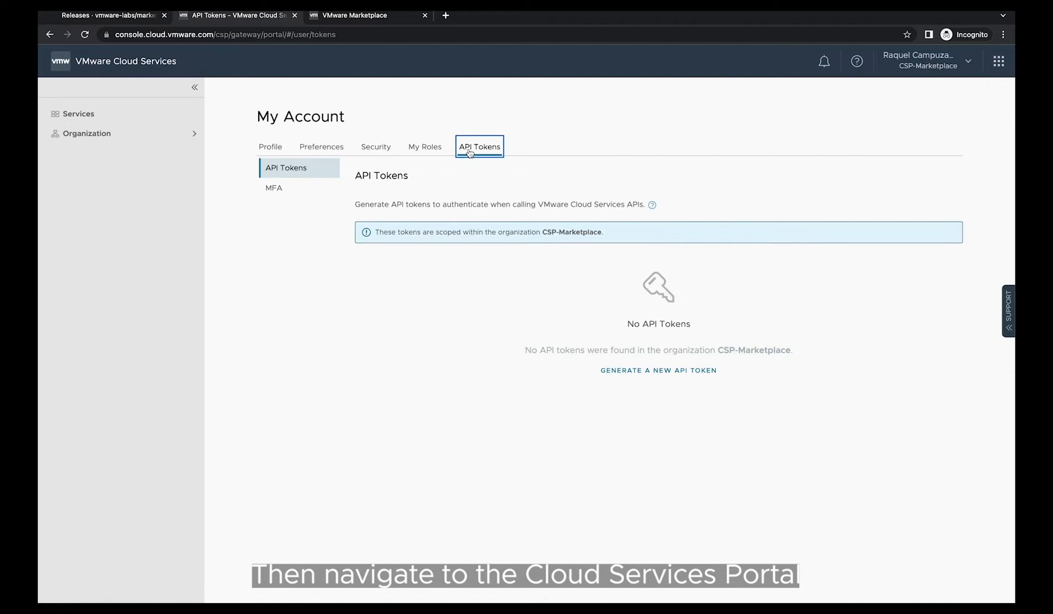
{"action": "left_click", "coordinate": [657, 370]}
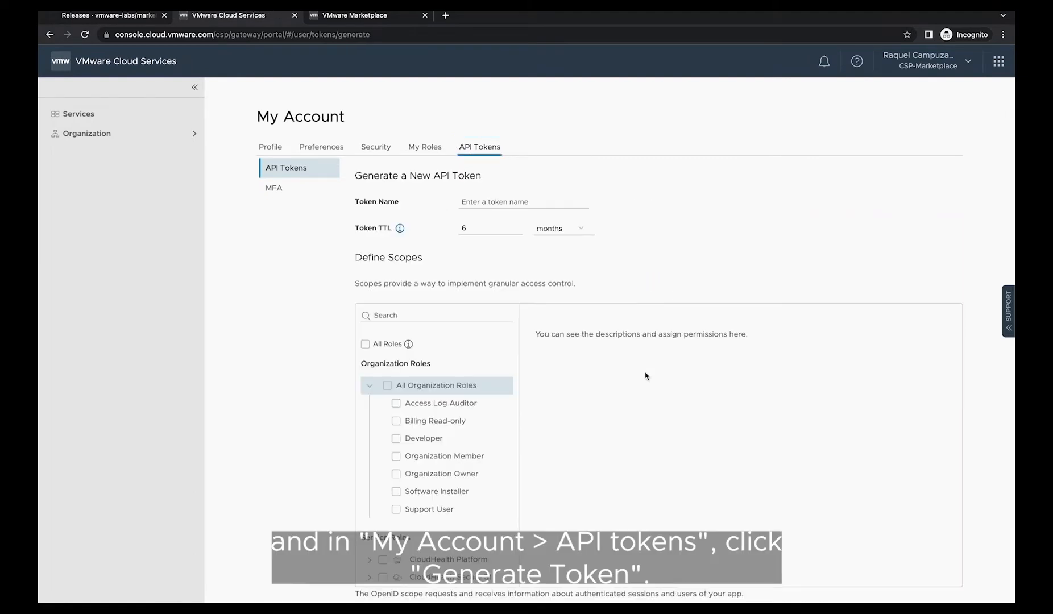
{"action": "type", "text": "marketplace-cli-token"}
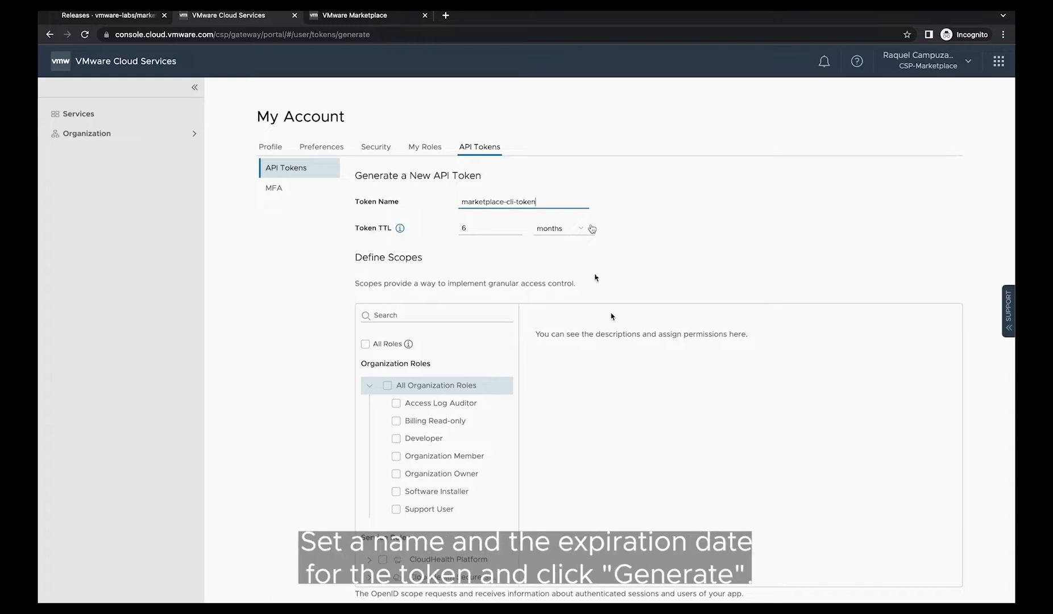
{"action": "left_click", "coordinate": [366, 343]}
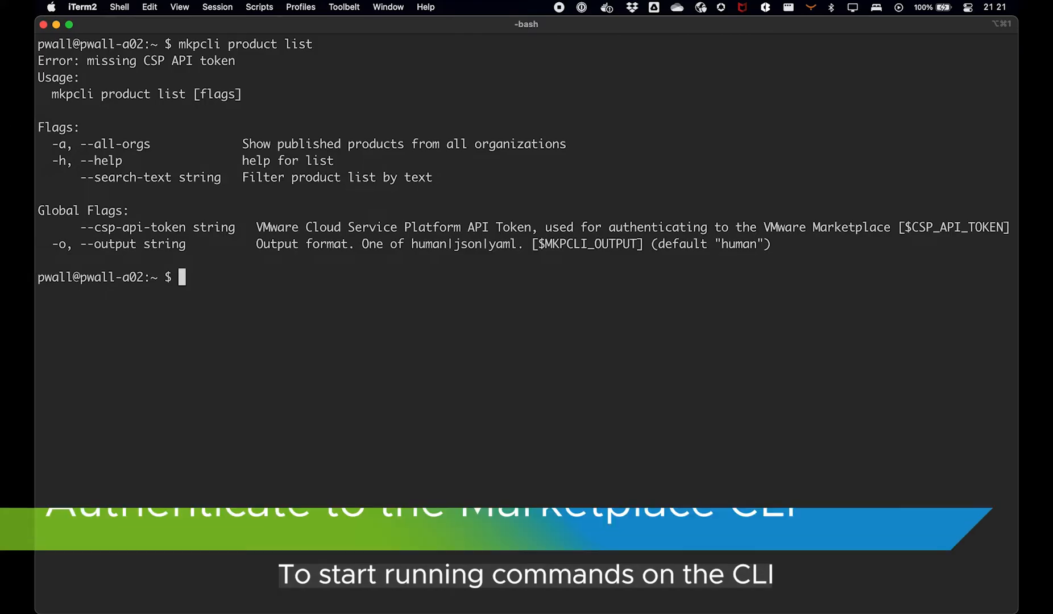
Step: Export CSP_API_TOKEN=<token> in the shell so mkpcli can authenticate
{"action": "type", "text": "export"}
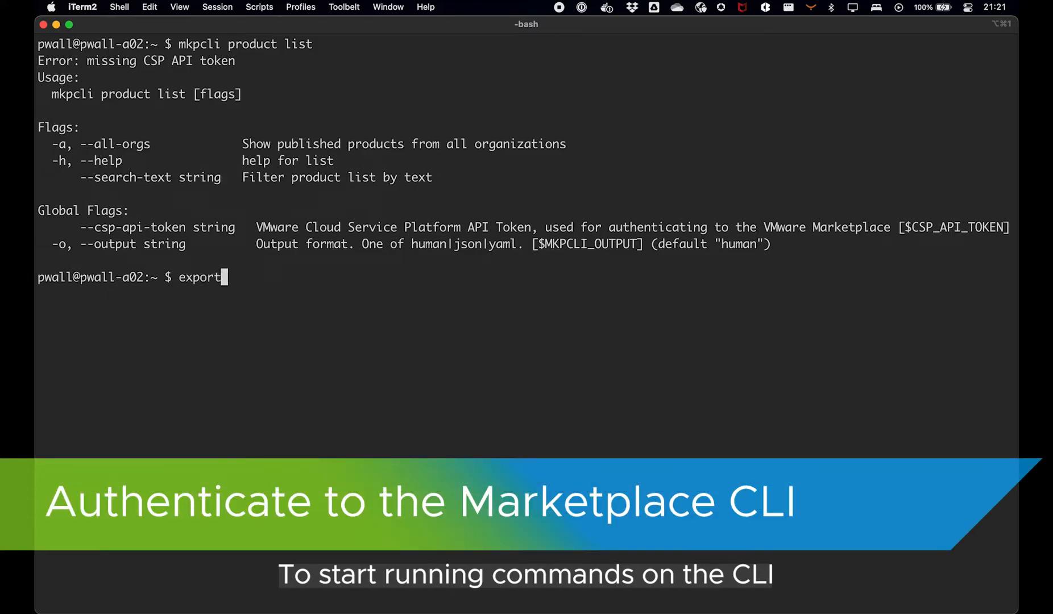
{"action": "type", "text": "CSP"}
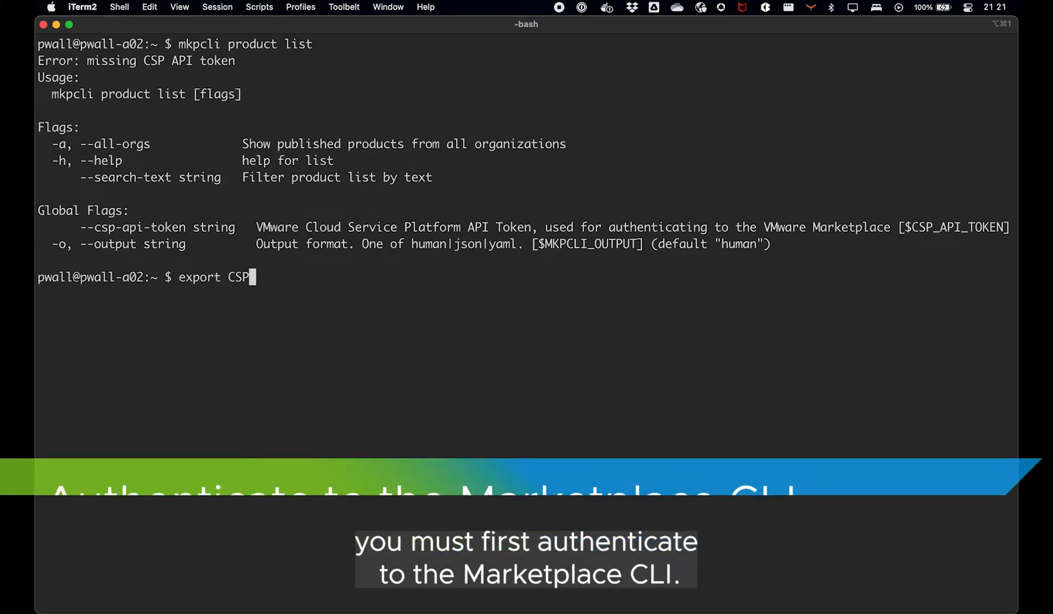
{"action": "type", "text": "_API_"}
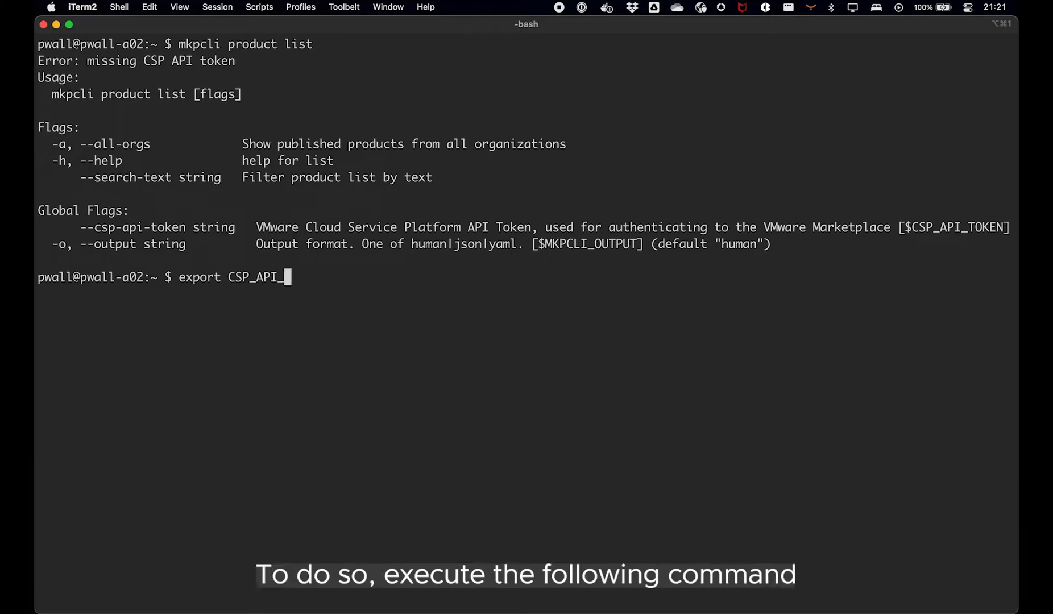
{"action": "type", "text": "TOKE"}
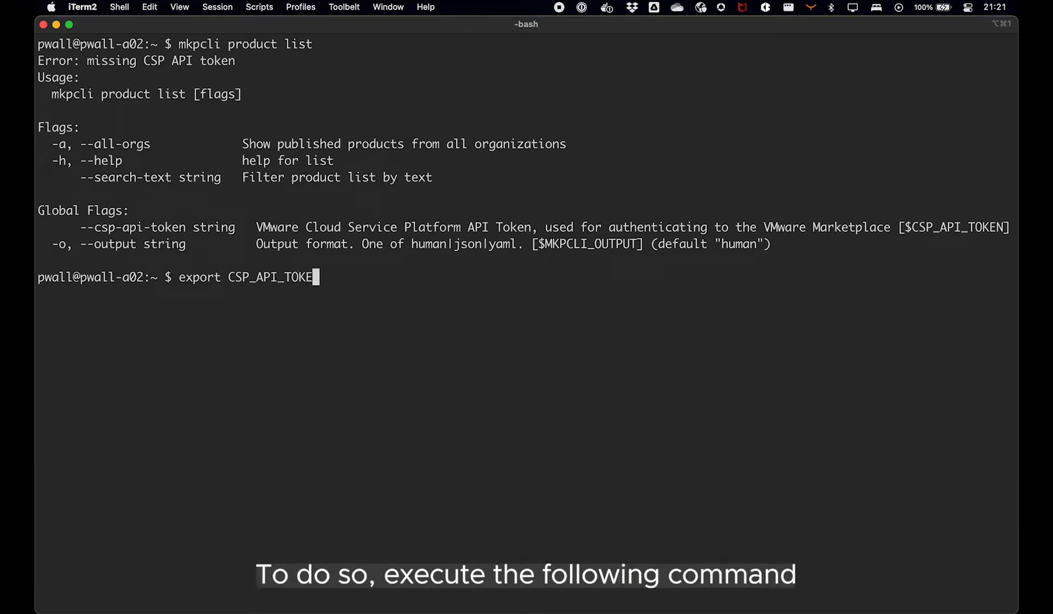
{"action": "type", "text": "=N<token>"}
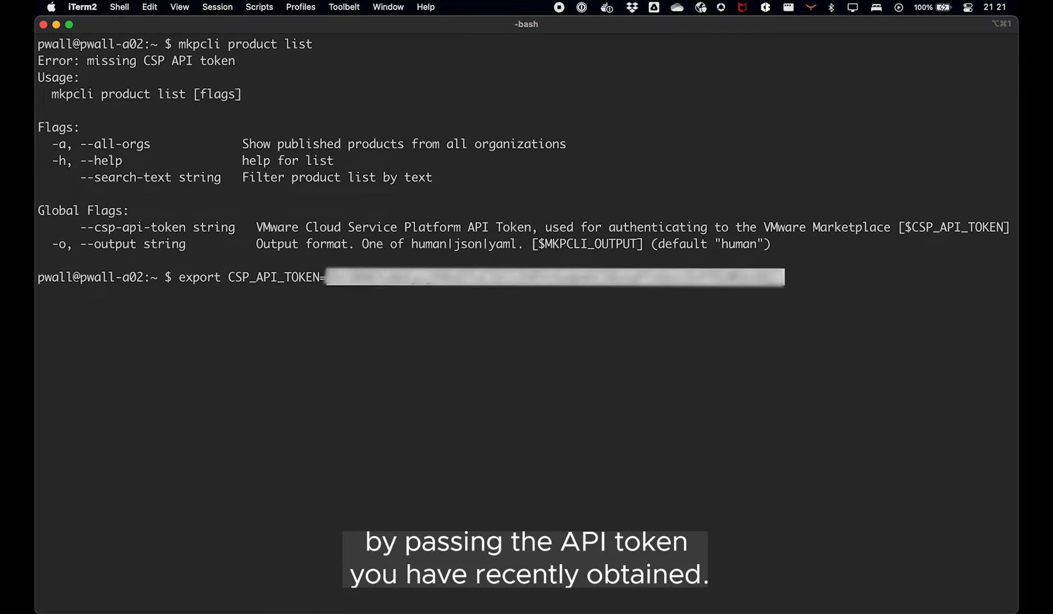
{"action": "key", "text": "Return"}
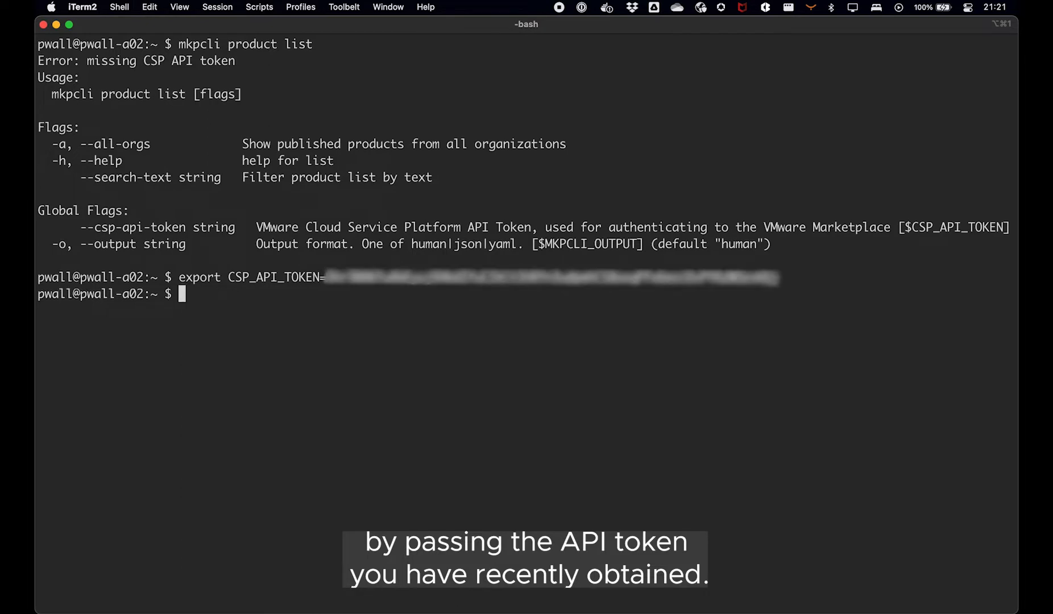
{"action": "type", "text": "m"}
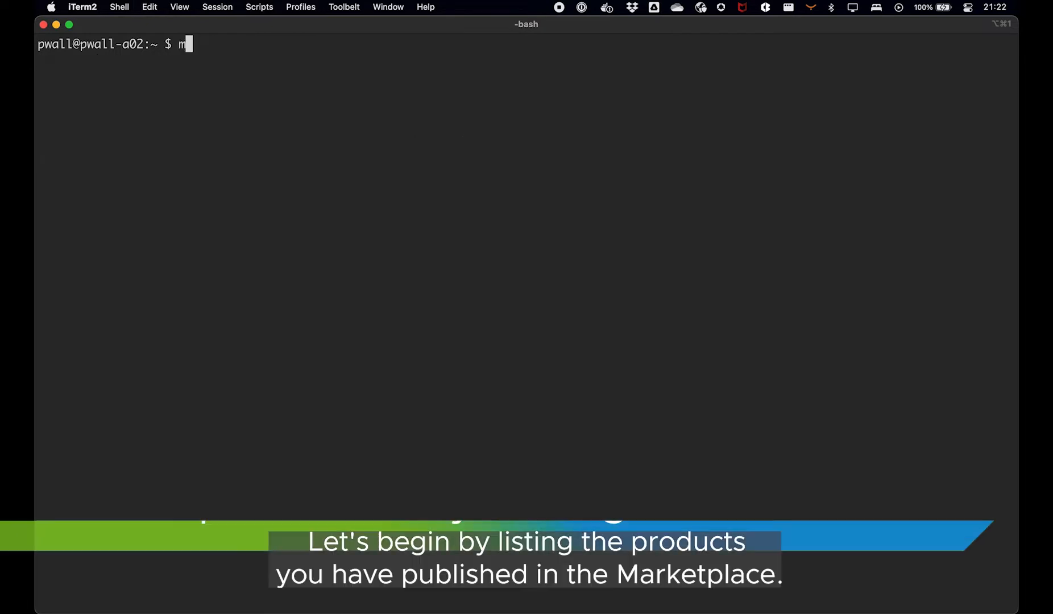
Step: Run mkpcli product list to show the published Marketplace products
{"action": "type", "text": "kpcli product list"}
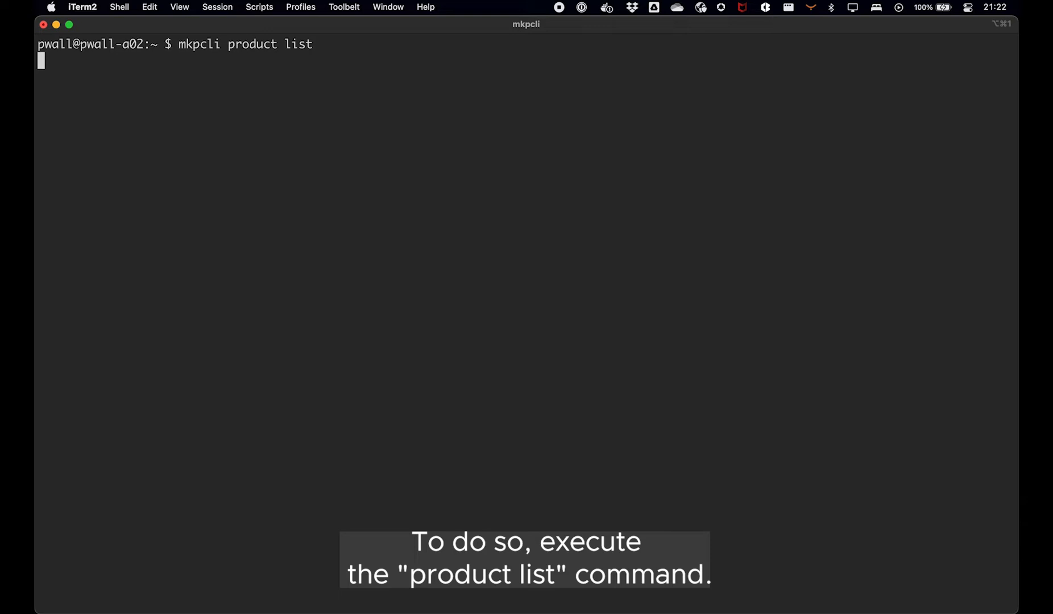
{"action": "key", "text": "Return"}
{"action": "type", "text": "mk"}
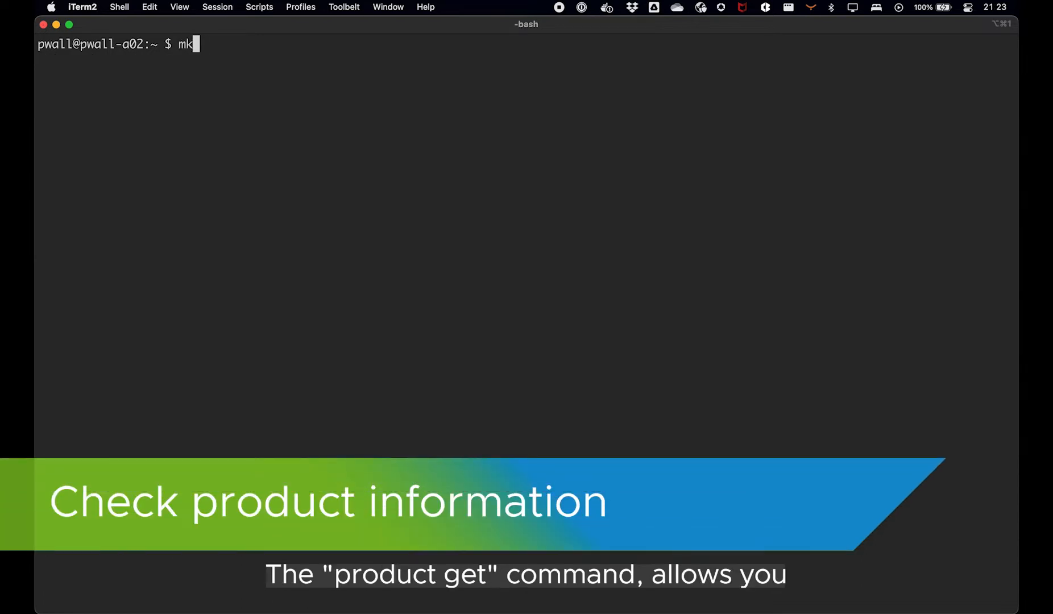
Step: Run mkpcli product get --product test-ova-product-201 to show its details
{"action": "type", "text": "pcli product ge"}
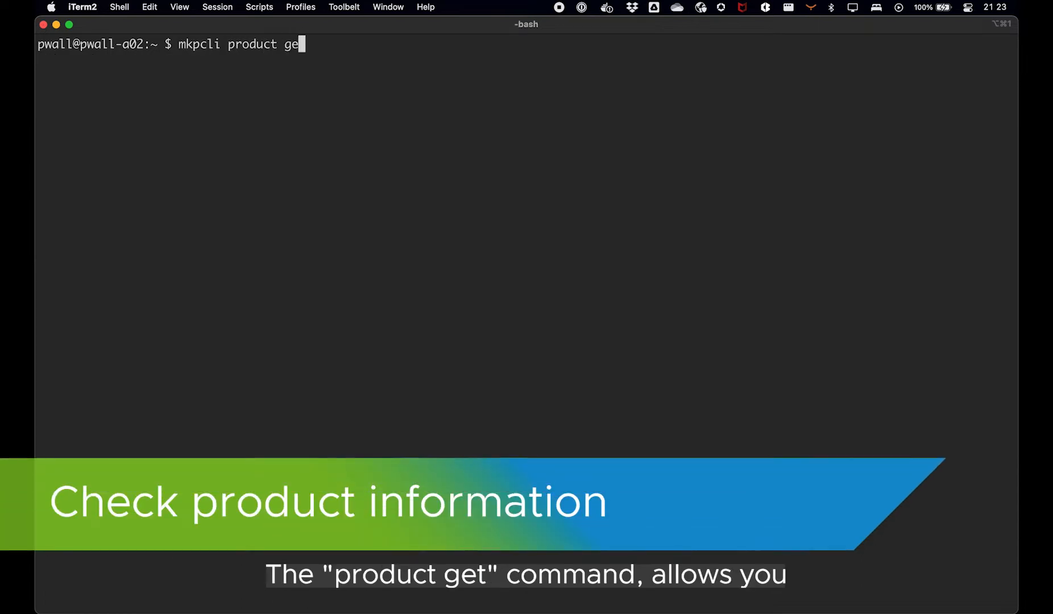
{"action": "type", "text": "t --product test-ova-product-201"}
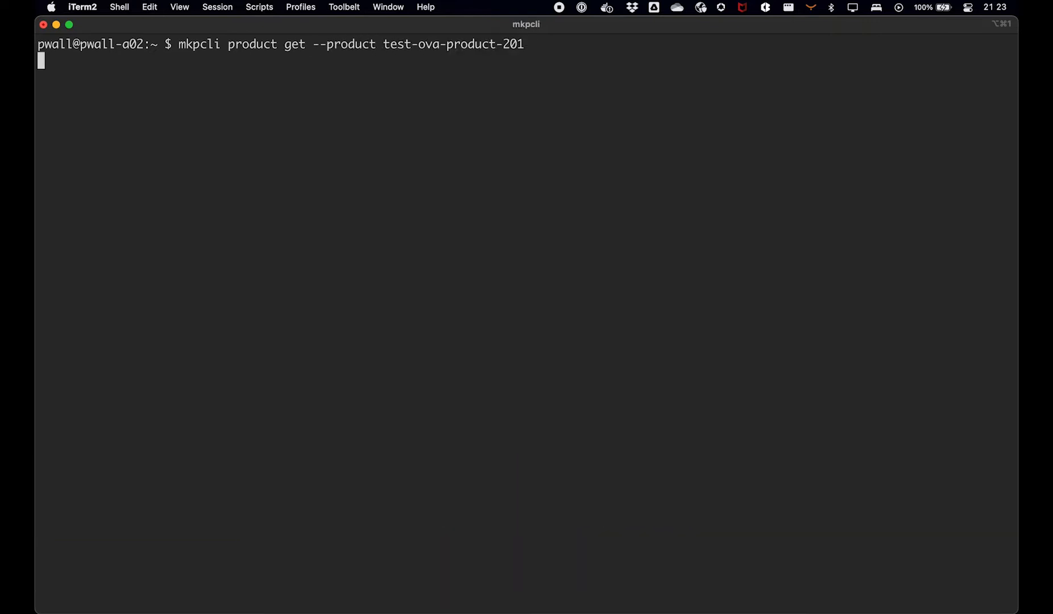
{"action": "key", "text": "Return"}
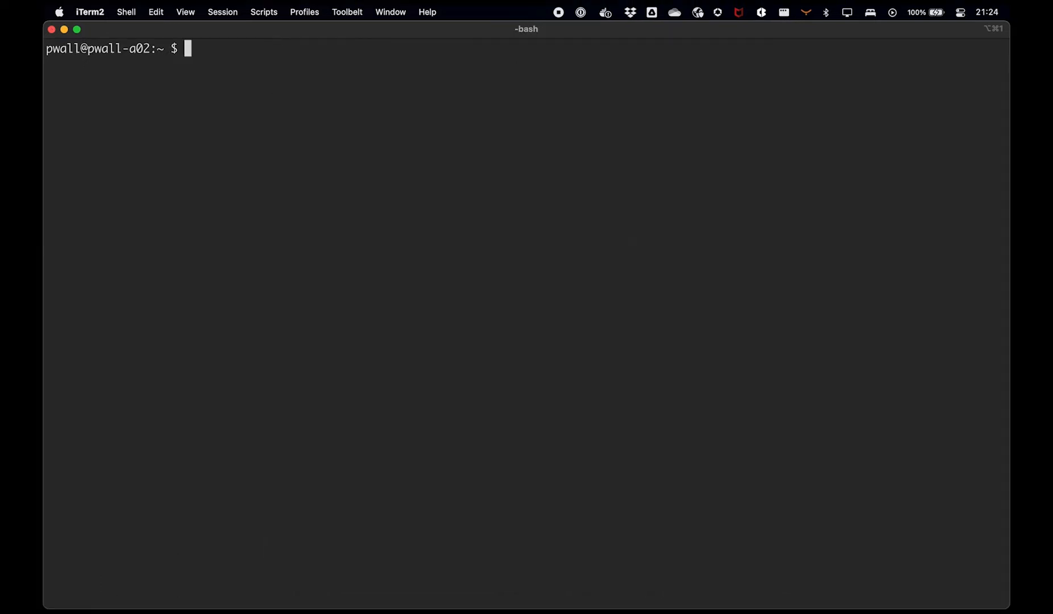
Step: List the versions of test-ova-product-201 as a plain table with mkpcli product list-versions
{"action": "type", "text": "mkpcli product l"}
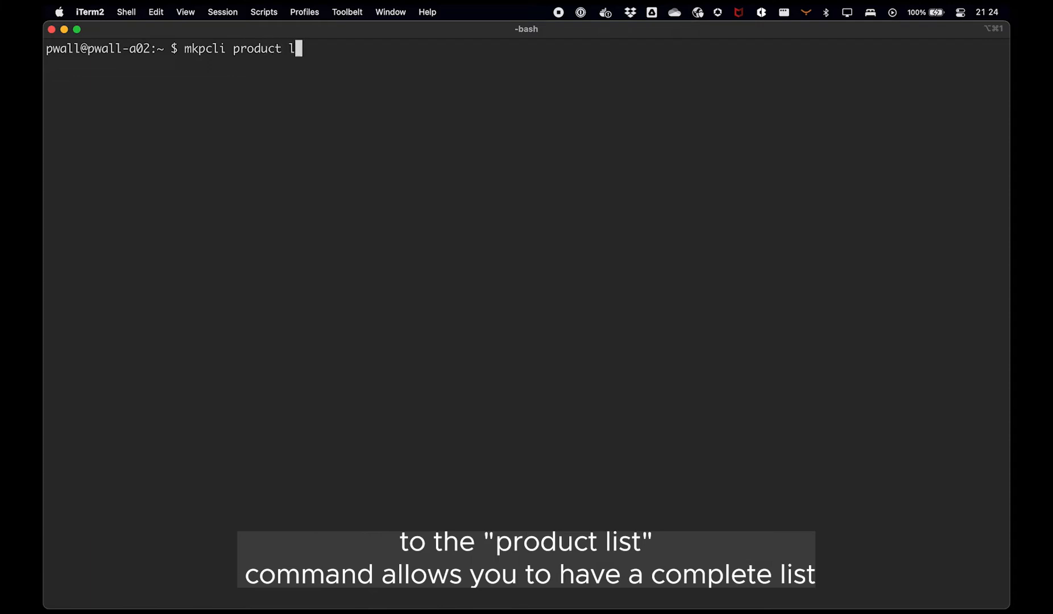
{"action": "type", "text": "ist-versions --produc"}
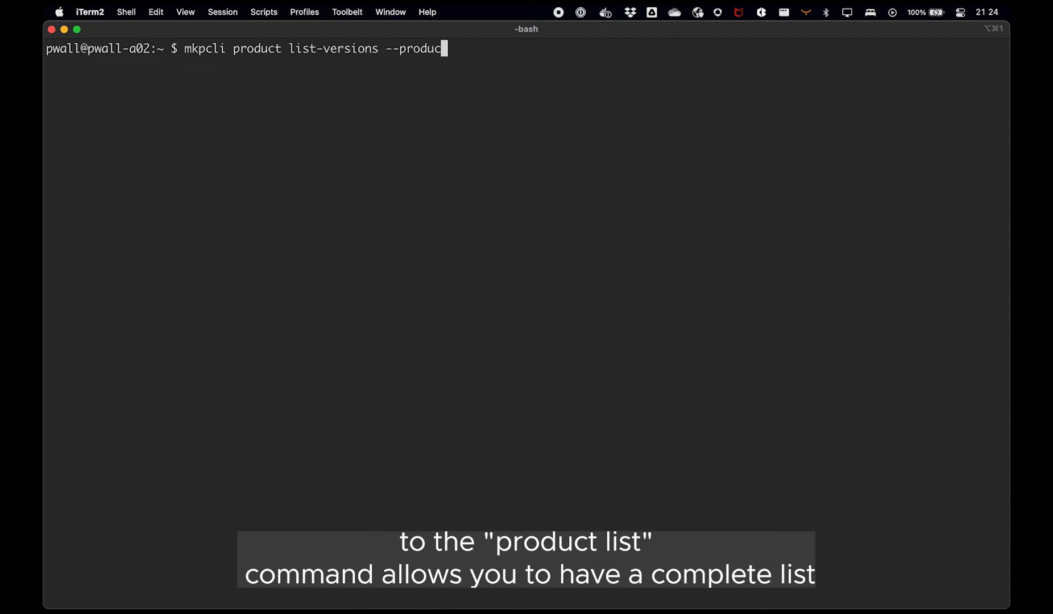
{"action": "key", "text": "Return"}
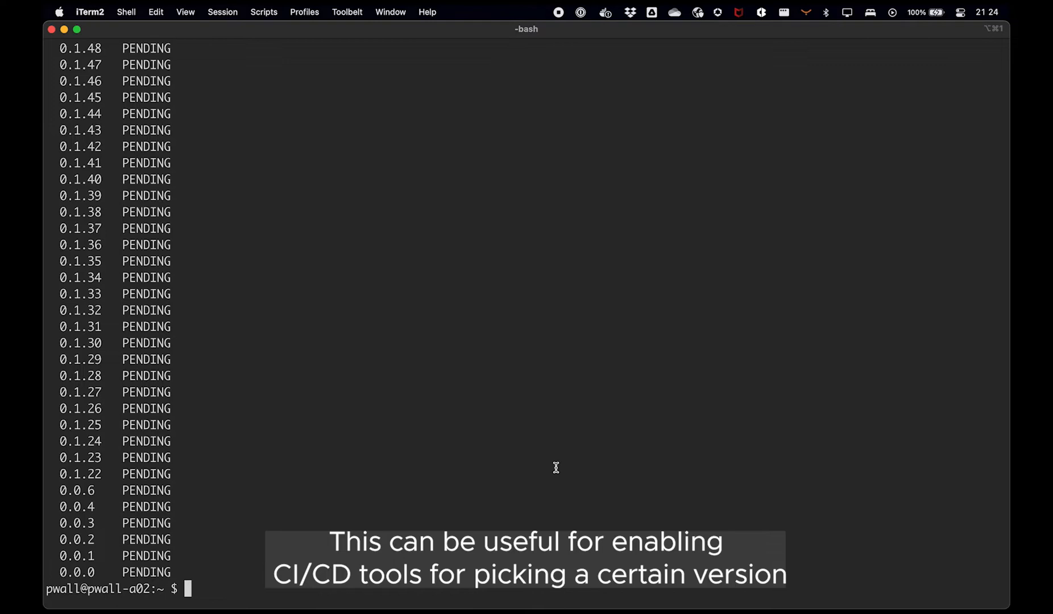
Step: List the versions of test-ova-product-201 again as JSON with -o json
{"action": "type", "text": "mkpcli product list-versions --product test-ova-product-201 -o json"}
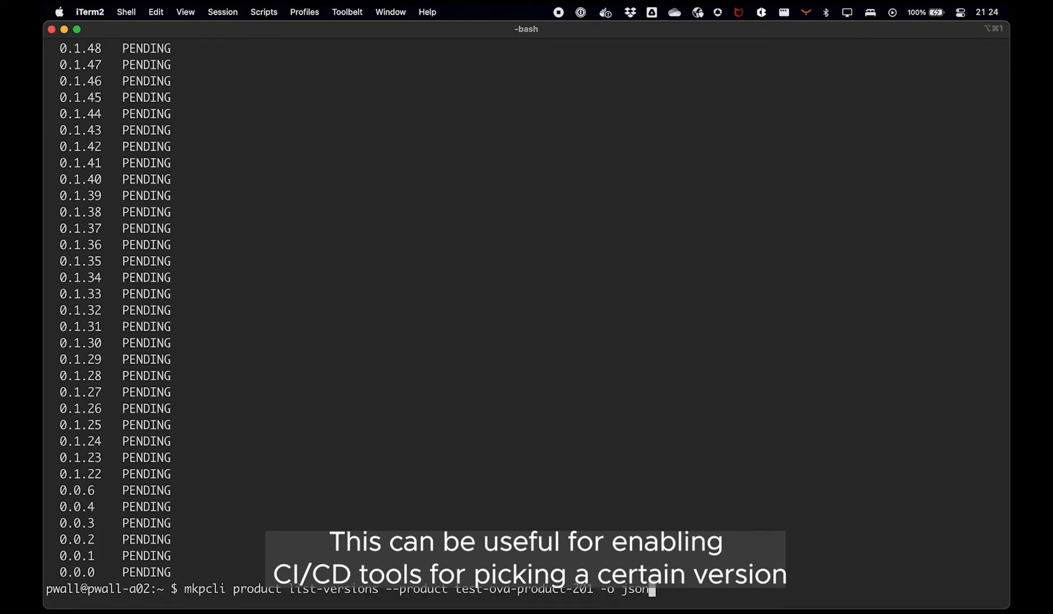
{"action": "key", "text": "Return"}
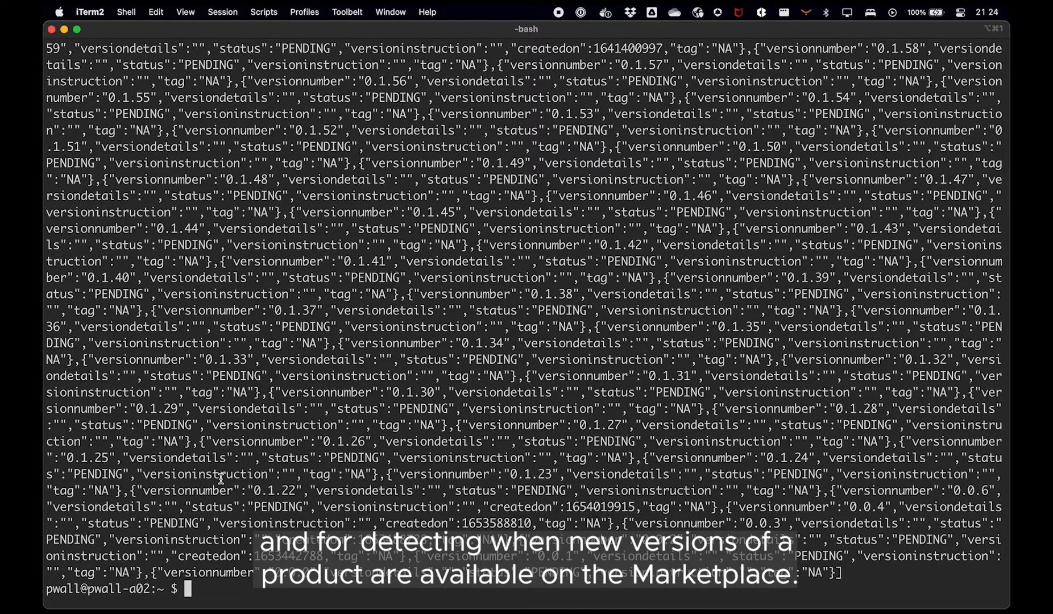
{"action": "type", "text": "mkpcli d"}
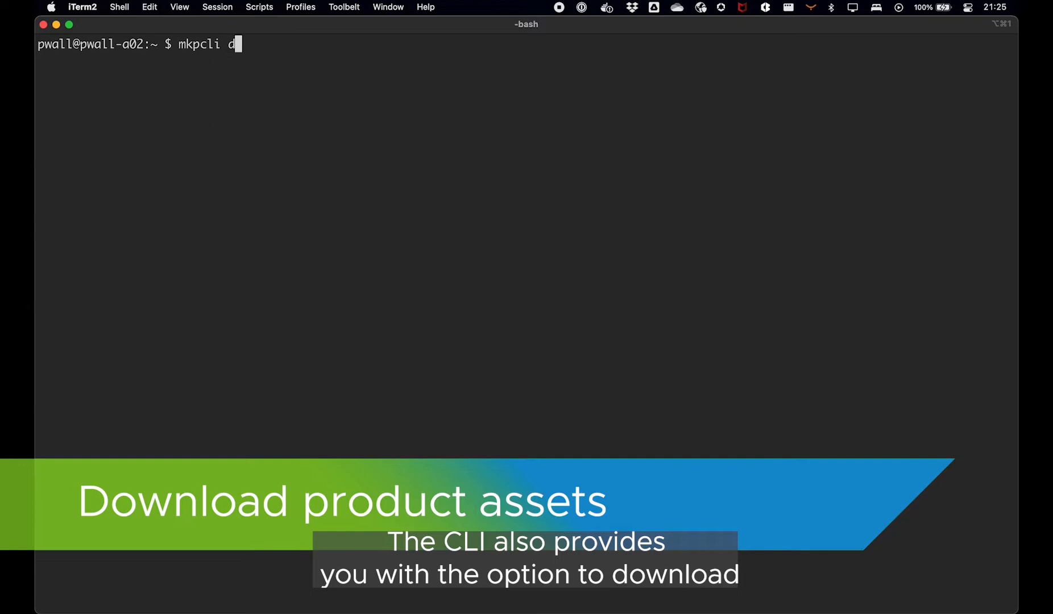
Step: Attempt mkpcli download -p test-ova-product-201 -v 0.1.111, hitting EULA and multiple-asset errors
{"action": "type", "text": "ownload -p"}
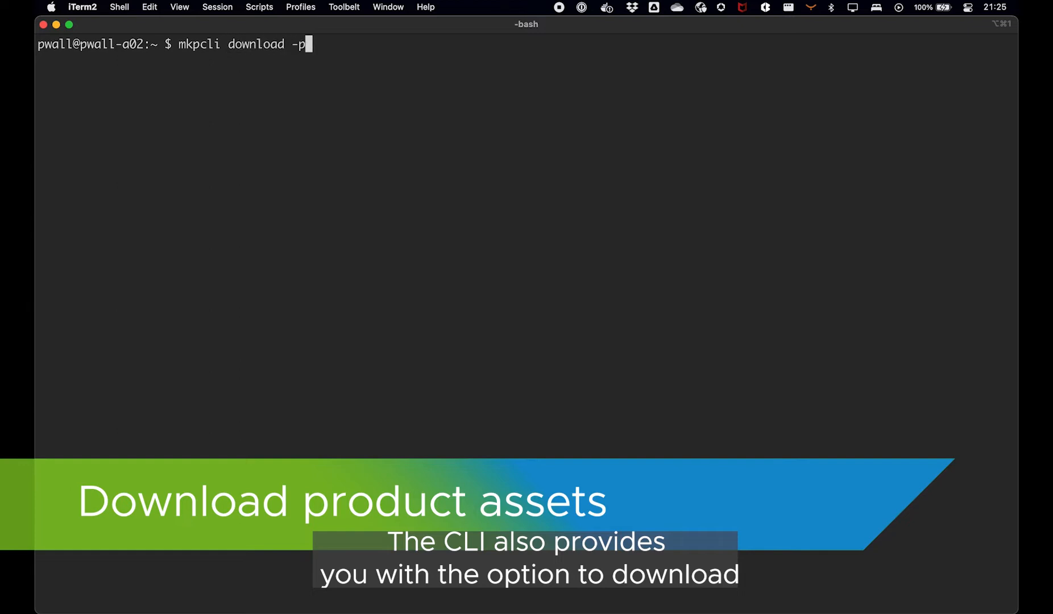
{"action": "type", "text": "test-ova-product-201 -v 0"}
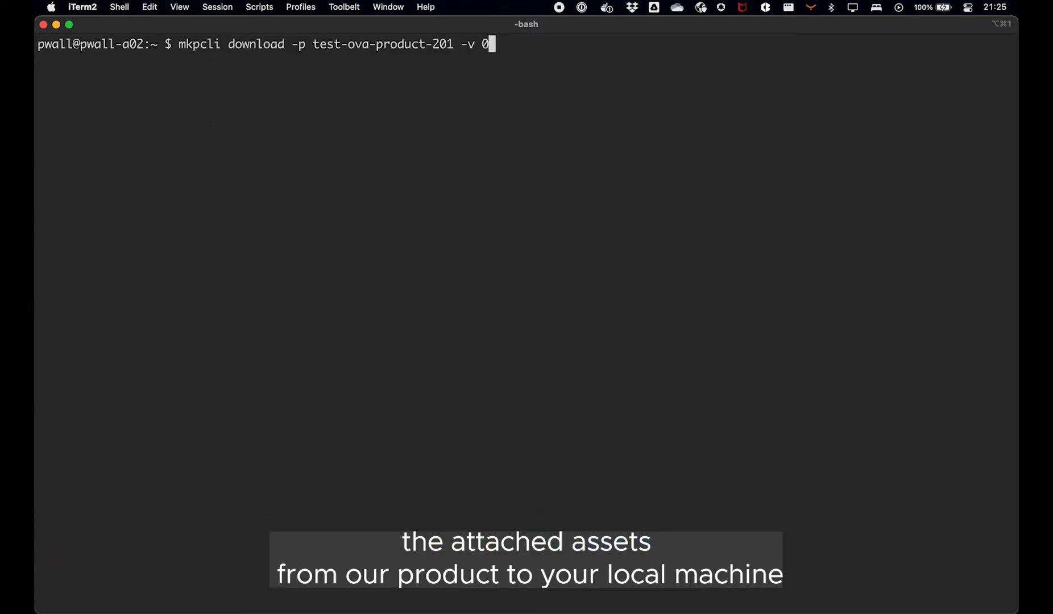
{"action": "type", "text": ".1.111"}
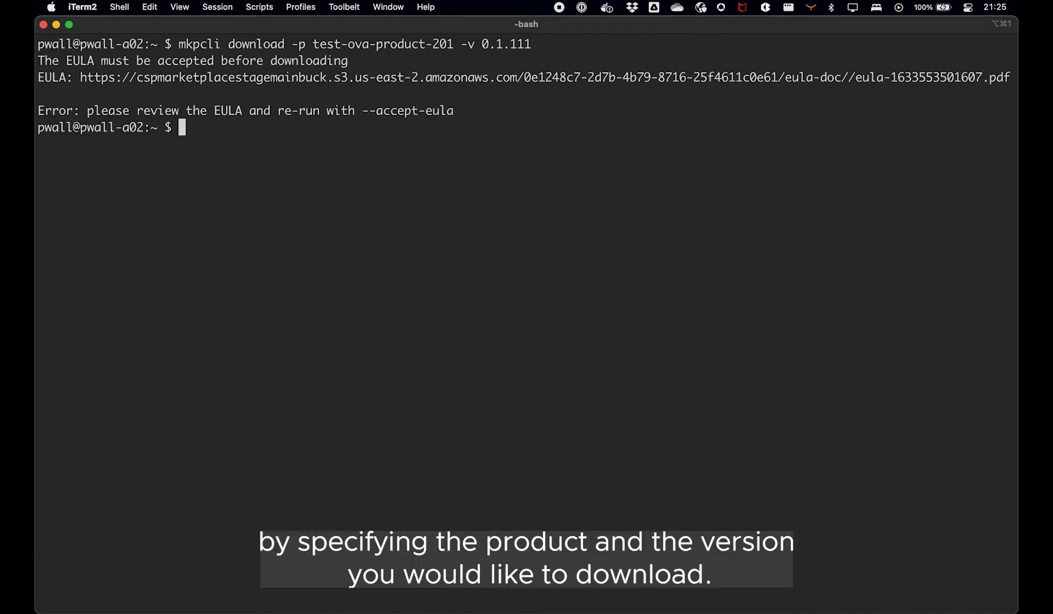
{"action": "type", "text": "mkpcli download -p test-ova-product-201 -v 0.1.111 --accept-eua"}
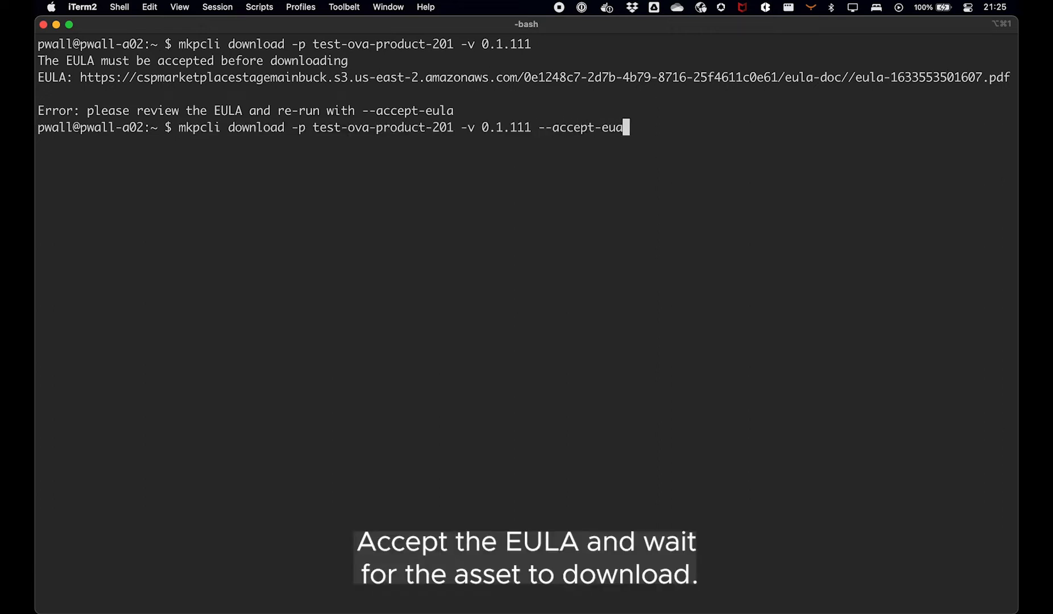
{"action": "key", "text": "Return"}
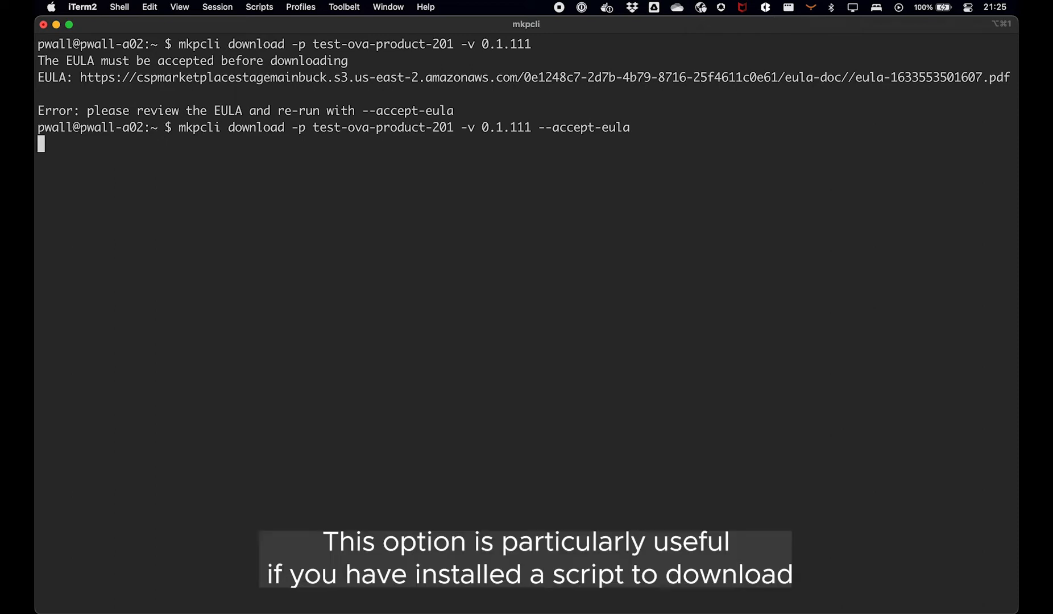
{"action": "key", "text": "Return"}
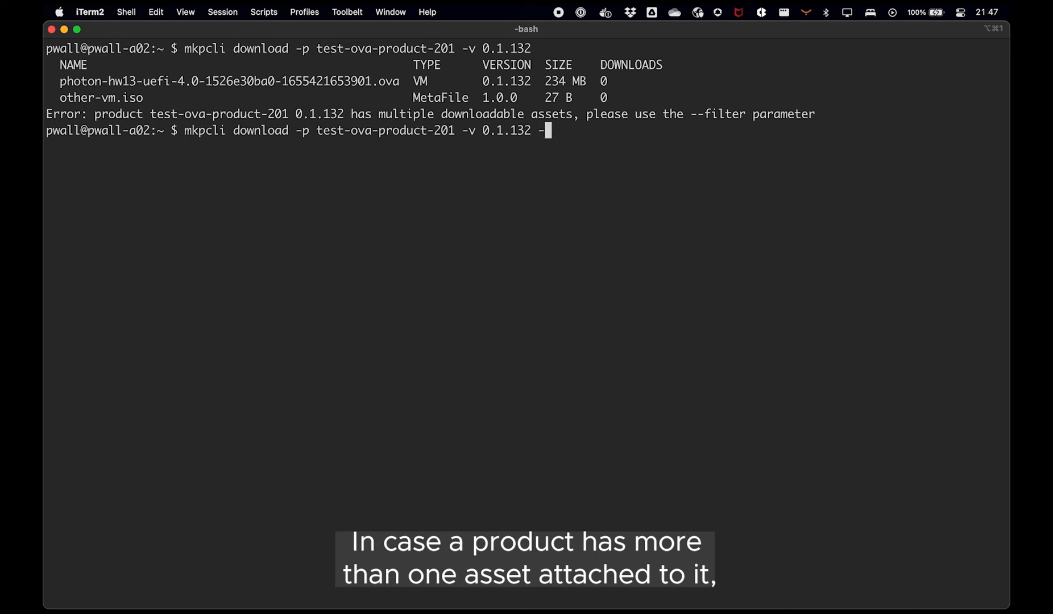
Step: Rerun the download narrowed with --filter photon --type vm to fetch only the photon VM asset
{"action": "type", "text": "-filter photon"}
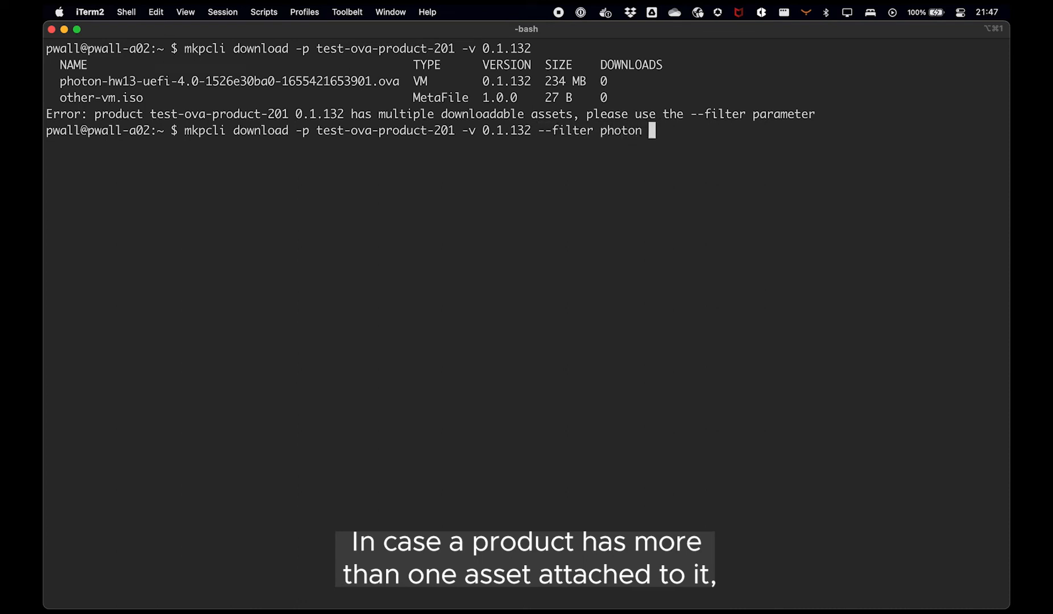
{"action": "type", "text": "--type vm -"}
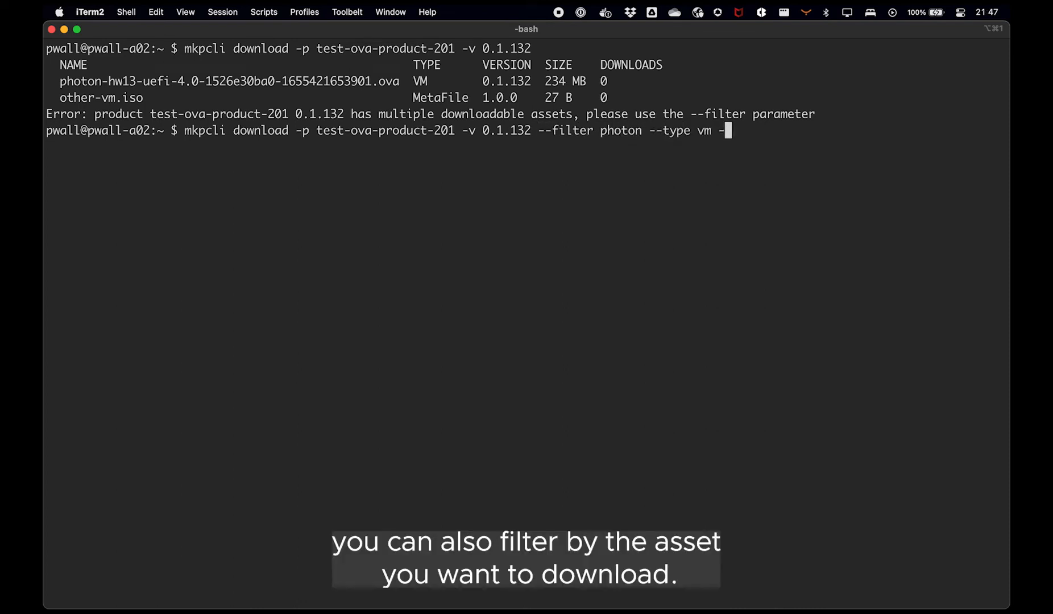
{"action": "key", "text": "Return"}
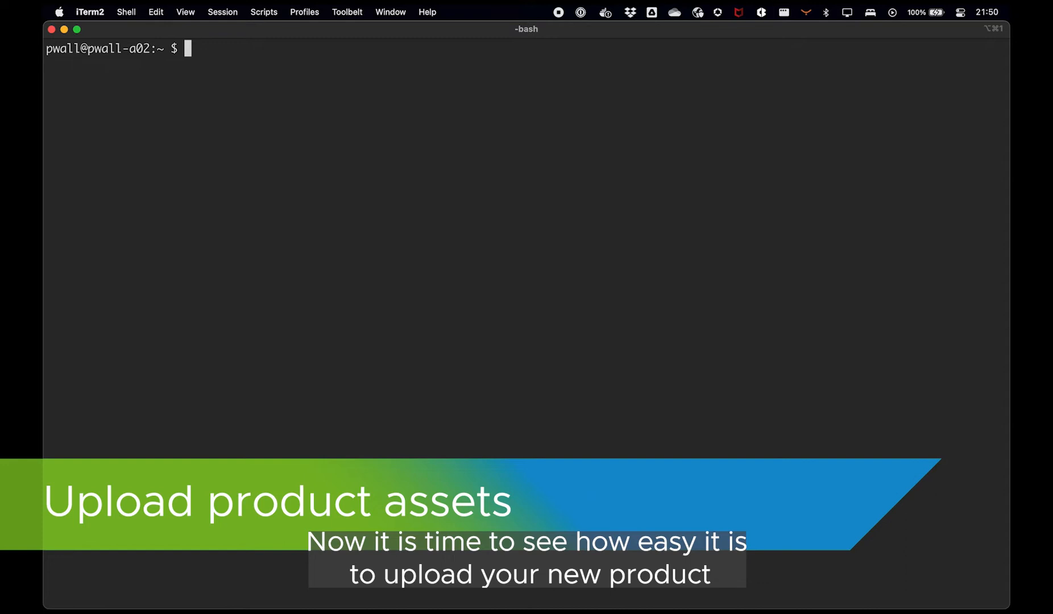
Step: Run mkpcli attach to print its usage with chart, image and vm subcommands
{"action": "type", "text": "mkp"}
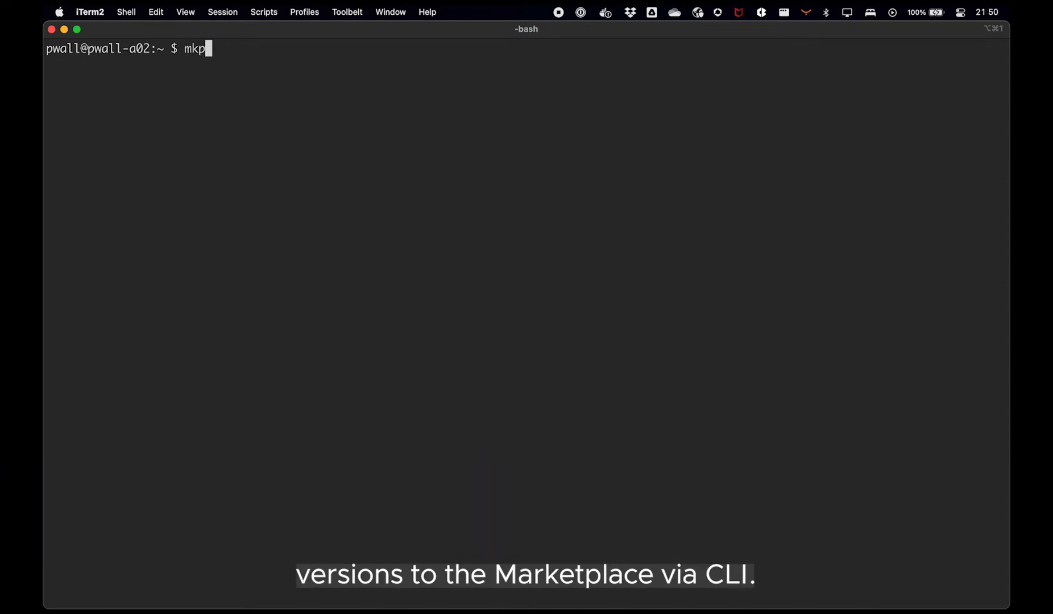
{"action": "type", "text": "cli attach"}
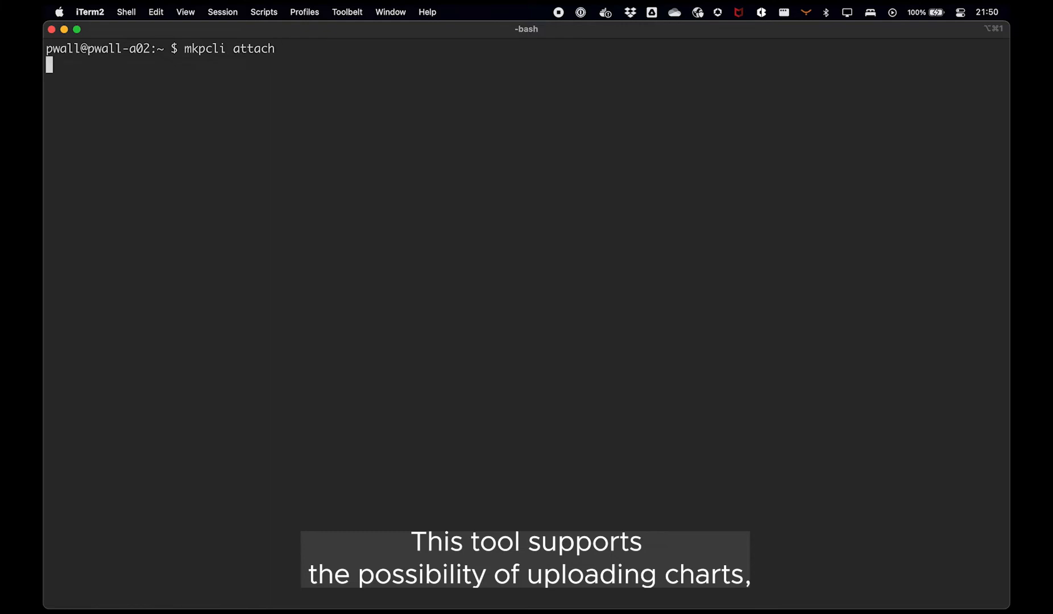
{"action": "key", "text": "Return"}
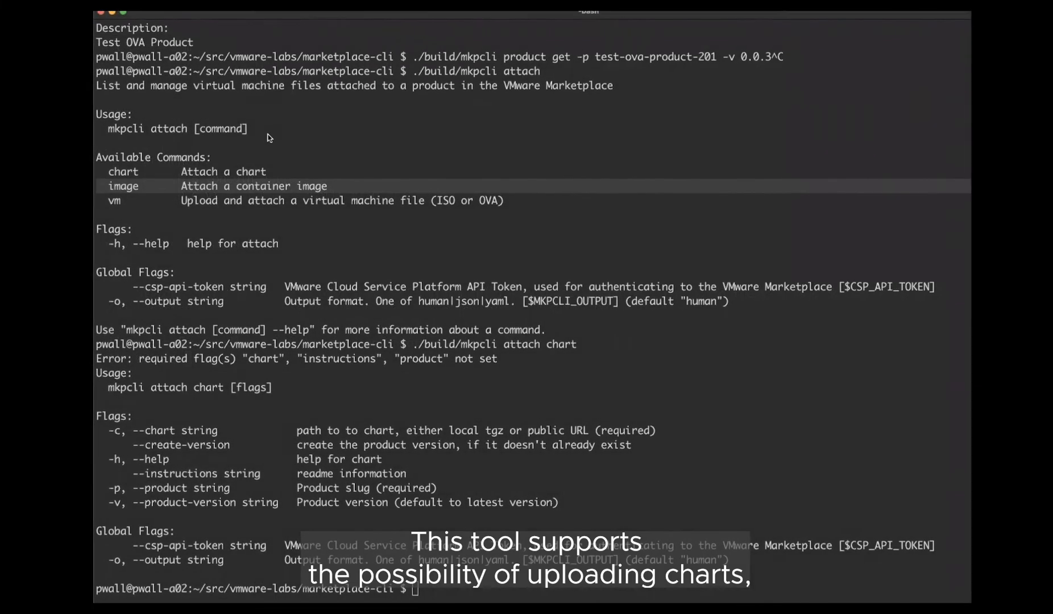
{"action": "scroll", "scroll_direction": "up", "scroll_amount": 3}
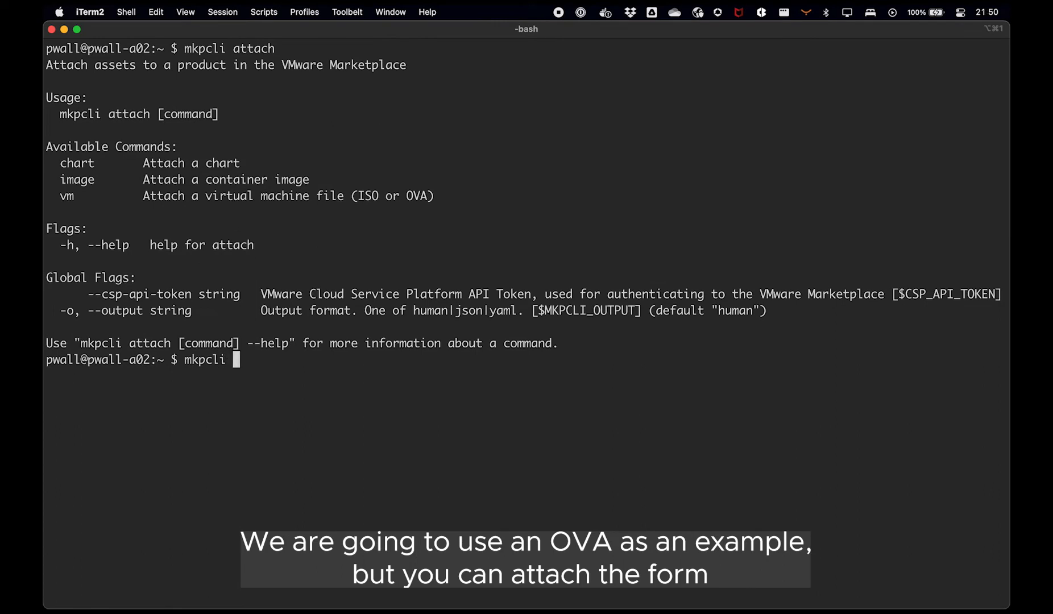
Step: Run mkpcli attach vm -p test-ova-product-201 -v 0.0.7 --file photon.ova --create-version
{"action": "type", "text": "attach vm"}
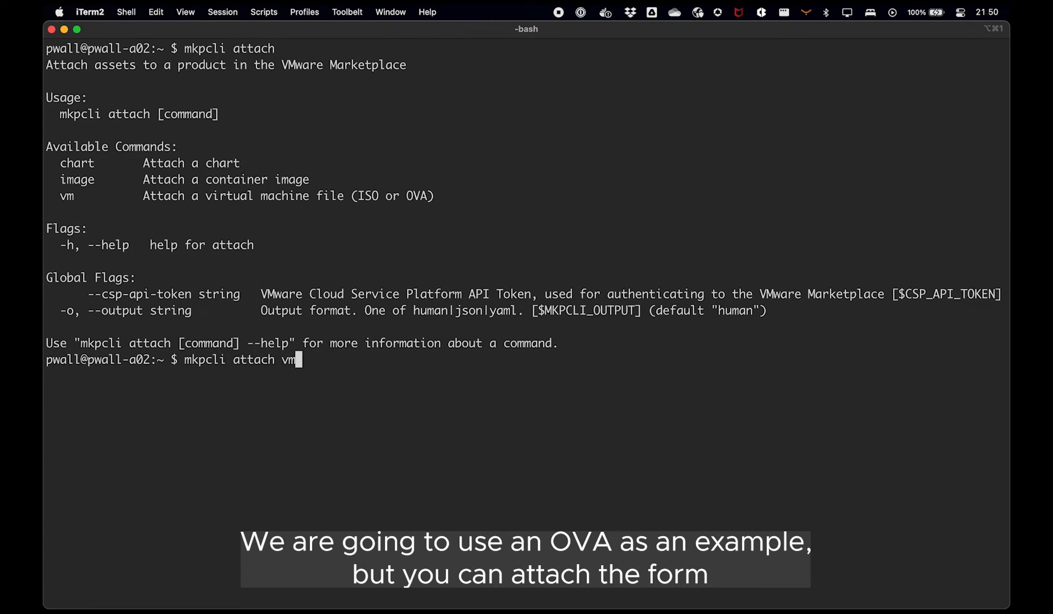
{"action": "type", "text": "-p test-ova-product-201"}
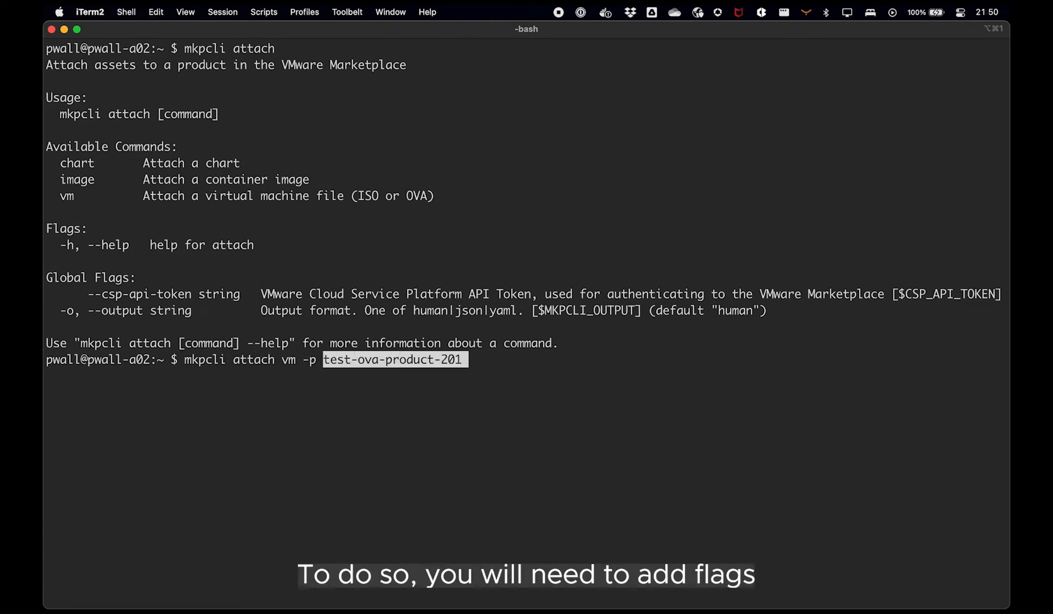
{"action": "type", "text": "-v 0.0"}
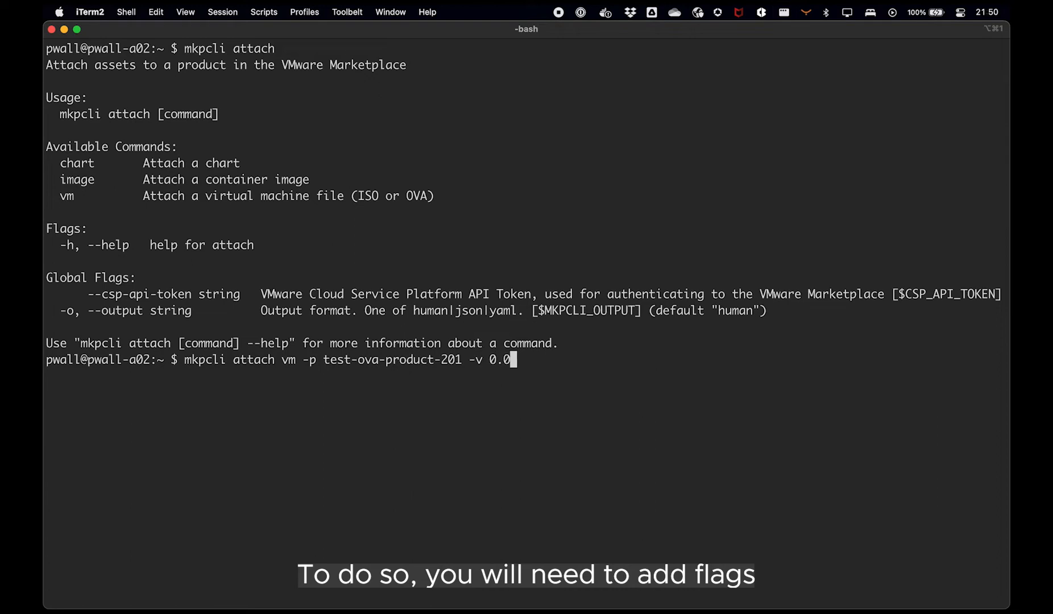
{"action": "type", "text": ".7 --file"}
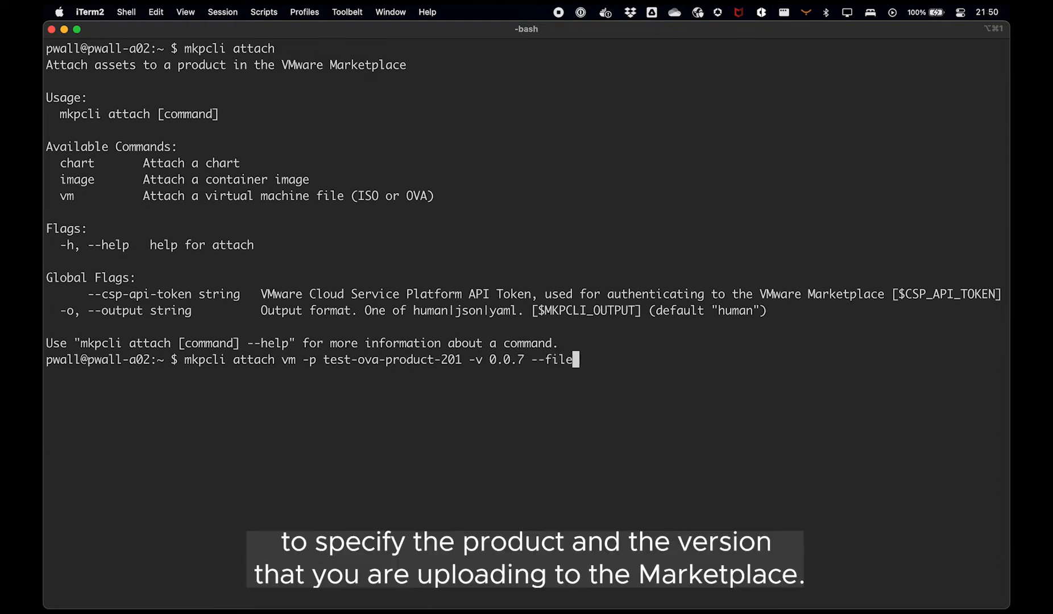
{"action": "type", "text": "photon."}
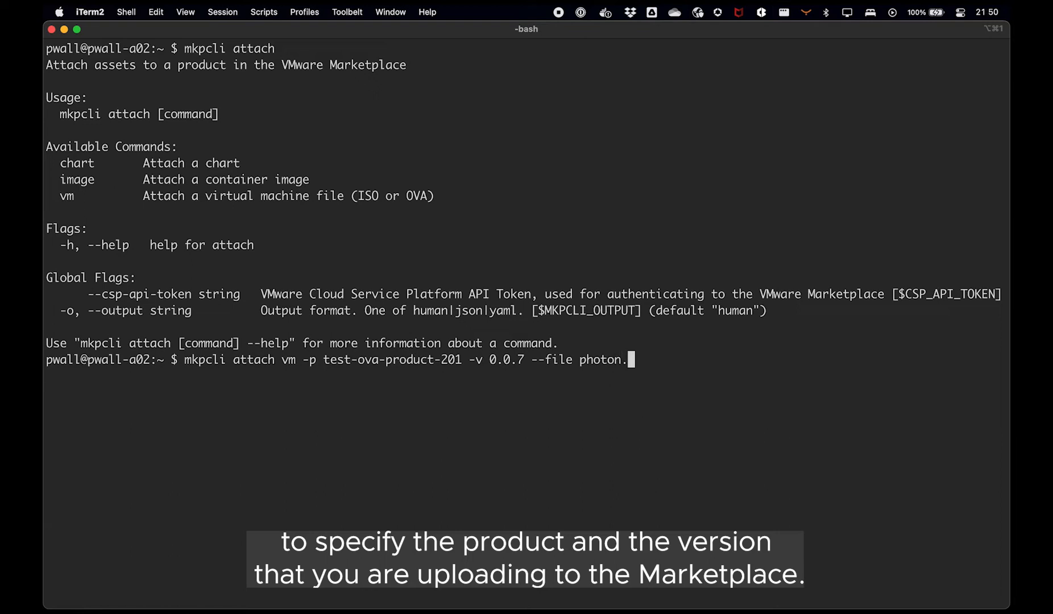
{"action": "type", "text": "va --create-version"}
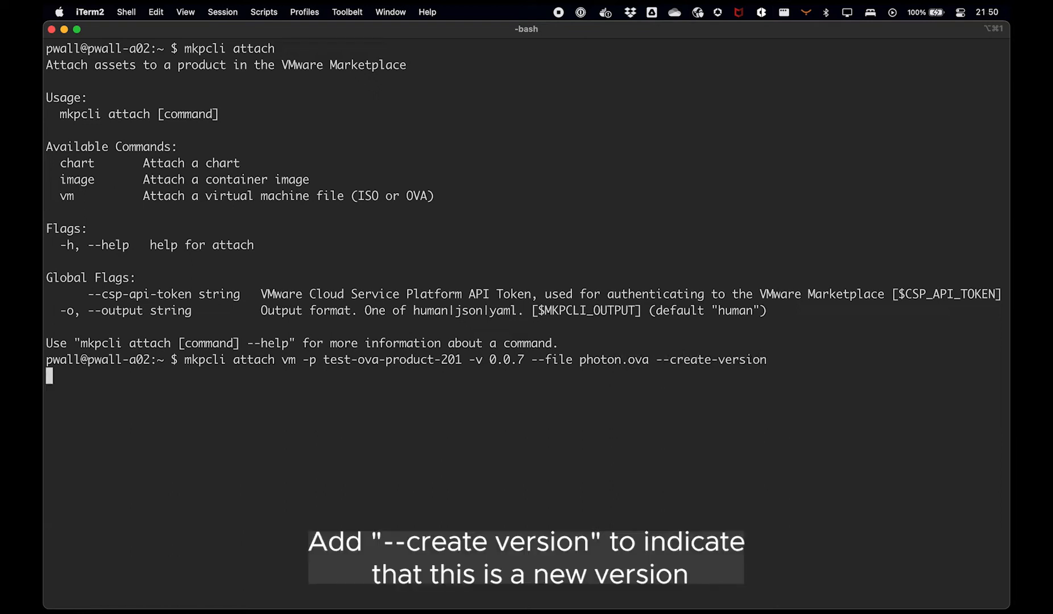
{"action": "key", "text": "Return"}
{"action": "type", "text": "m"}
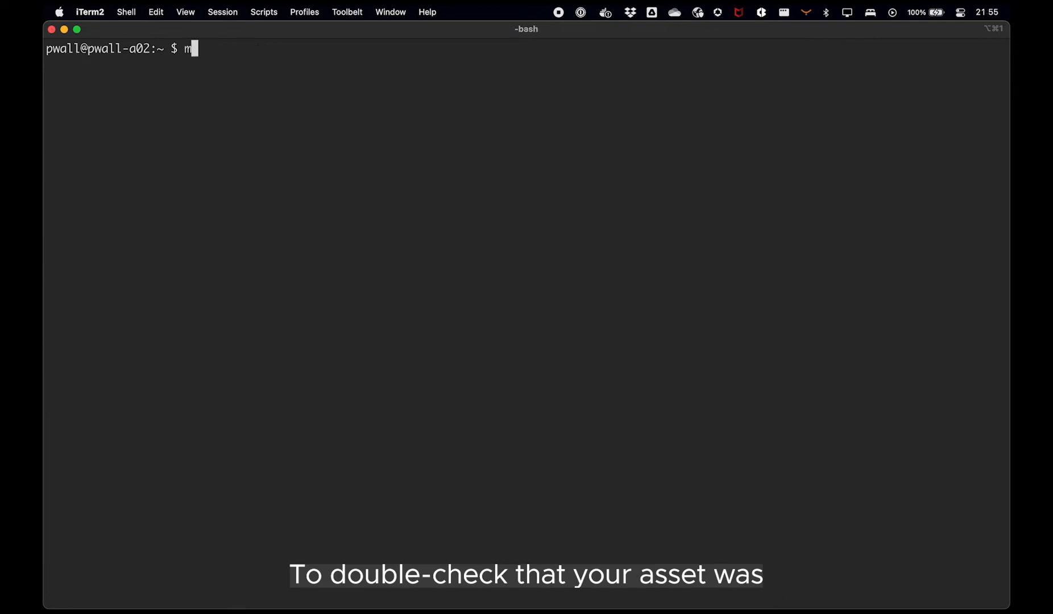
Step: Run mkpcli product get -p vmware-tanzu-greenplum-r-11 to confirm the new version
{"action": "type", "text": "kpcli product get -p vmware-tanzu-greenplum-r-11"}
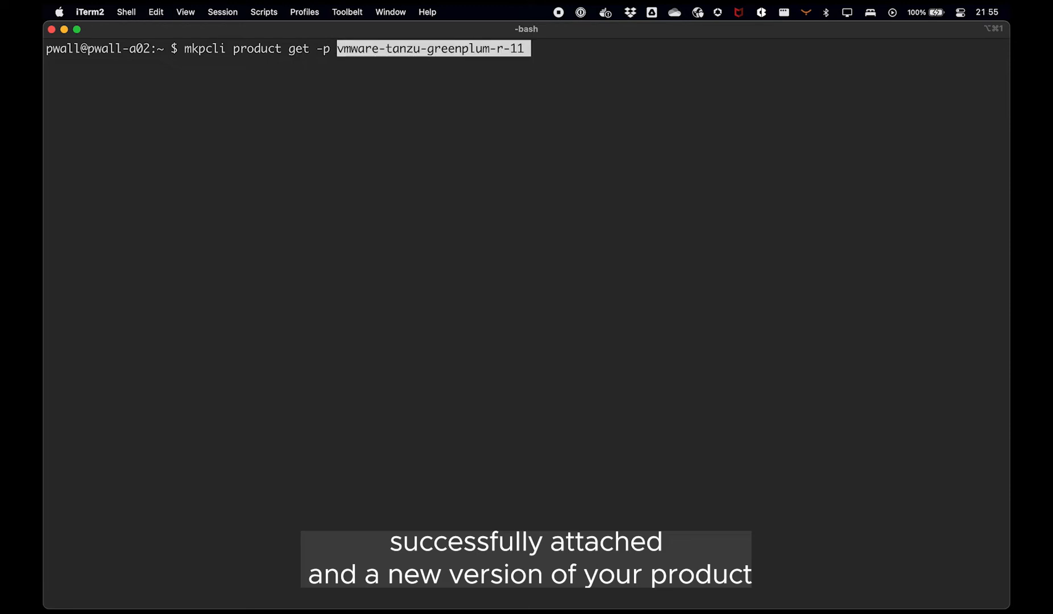
{"action": "key", "text": "Return"}
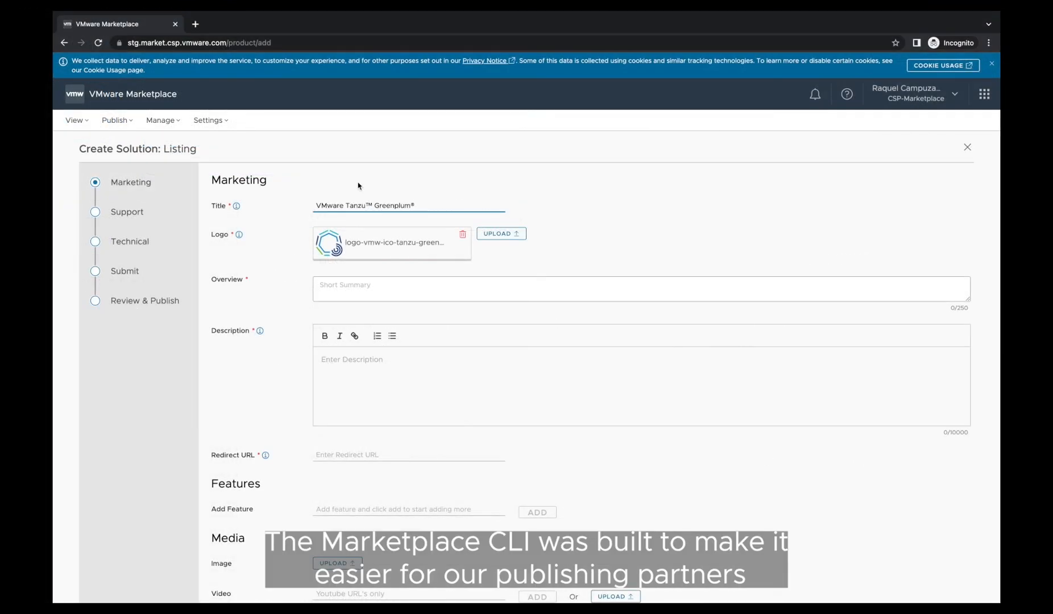
Step: Enter the Greenplum overview and description, then save the marketing and support details
{"action": "type", "text": "Greenplum is a massively parallel database that manages petabytes of data in a unified cluster. Greenplum provides integrations, analytic modules and methods that make Greenplum into a relational database platform for data storage and analytics."}
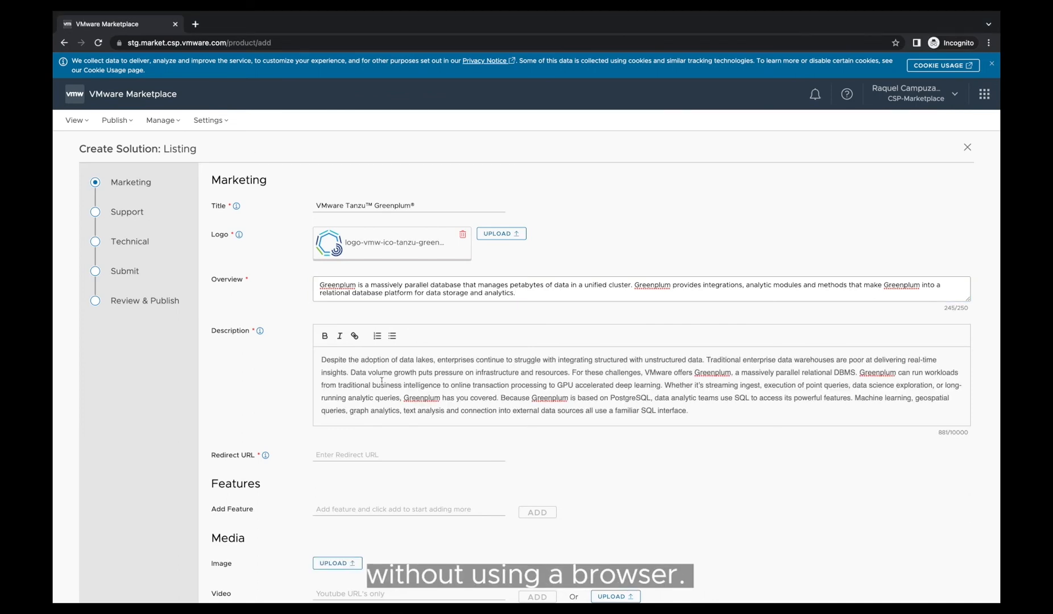
{"action": "left_click", "coordinate": [126, 211]}
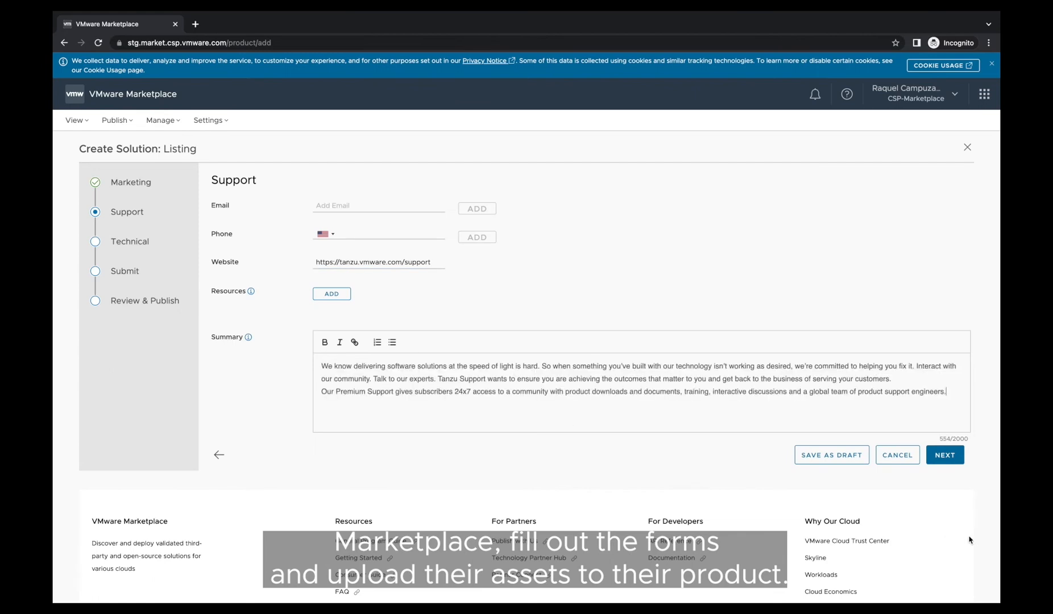
{"action": "left_click", "coordinate": [944, 455]}
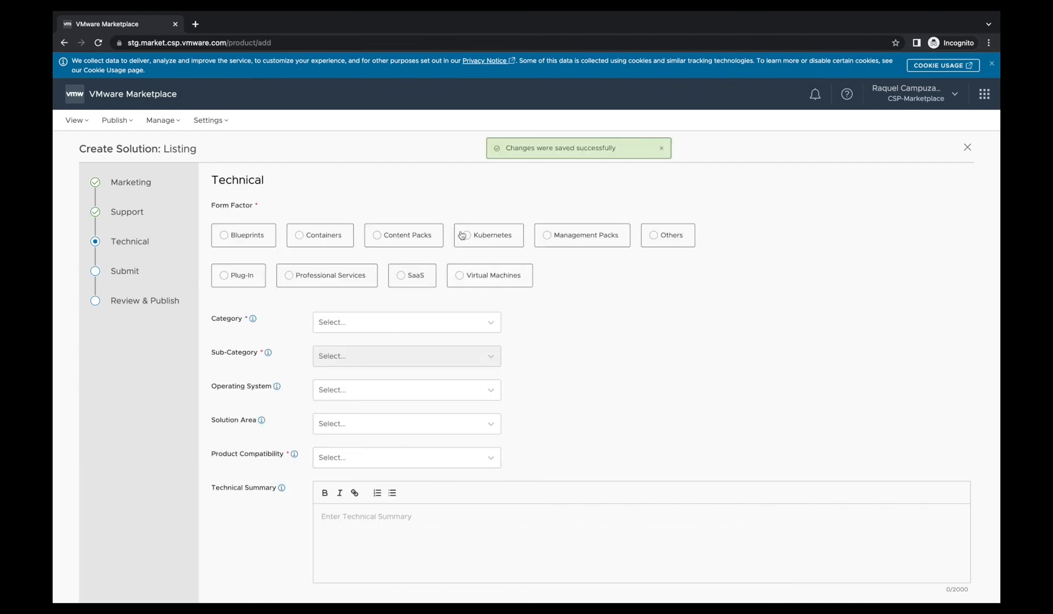
Step: Set form factor Kubernetes, platform VMware Tanzu and category Developer tools
{"action": "left_click", "coordinate": [488, 235]}
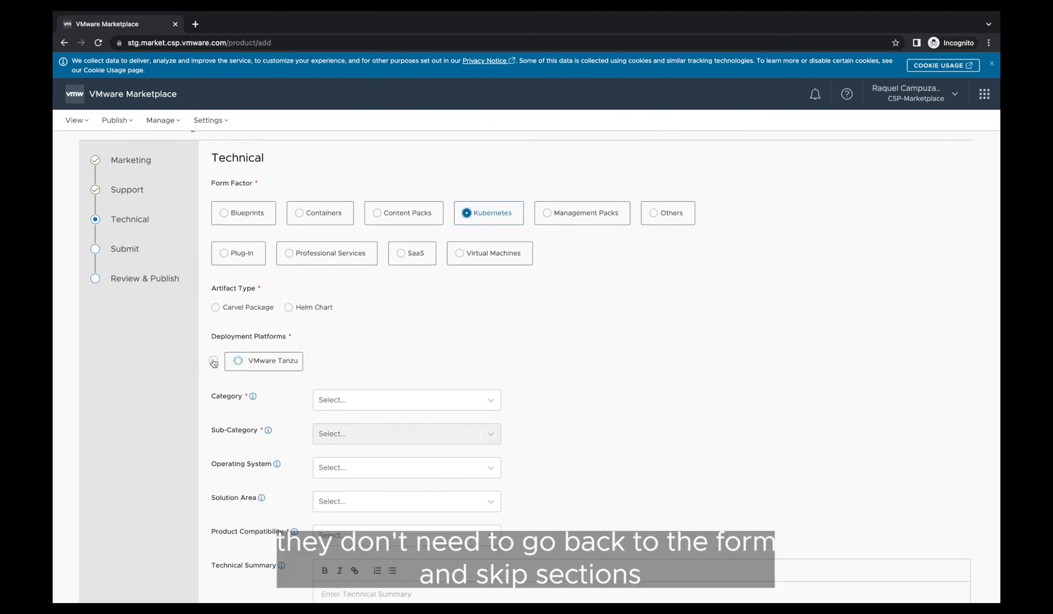
{"action": "left_click", "coordinate": [214, 361]}
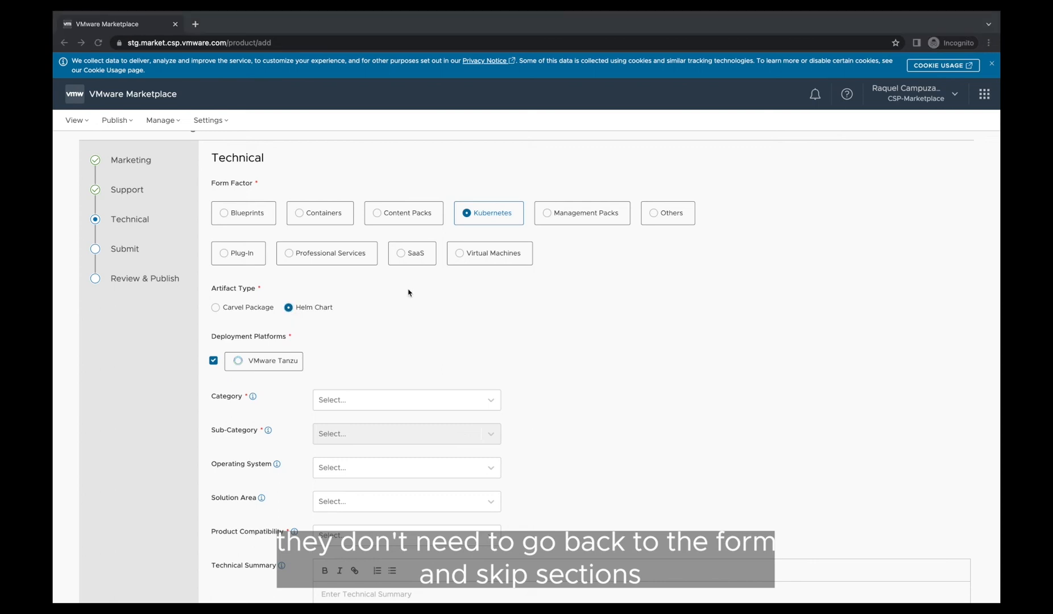
{"action": "left_click", "coordinate": [404, 399]}
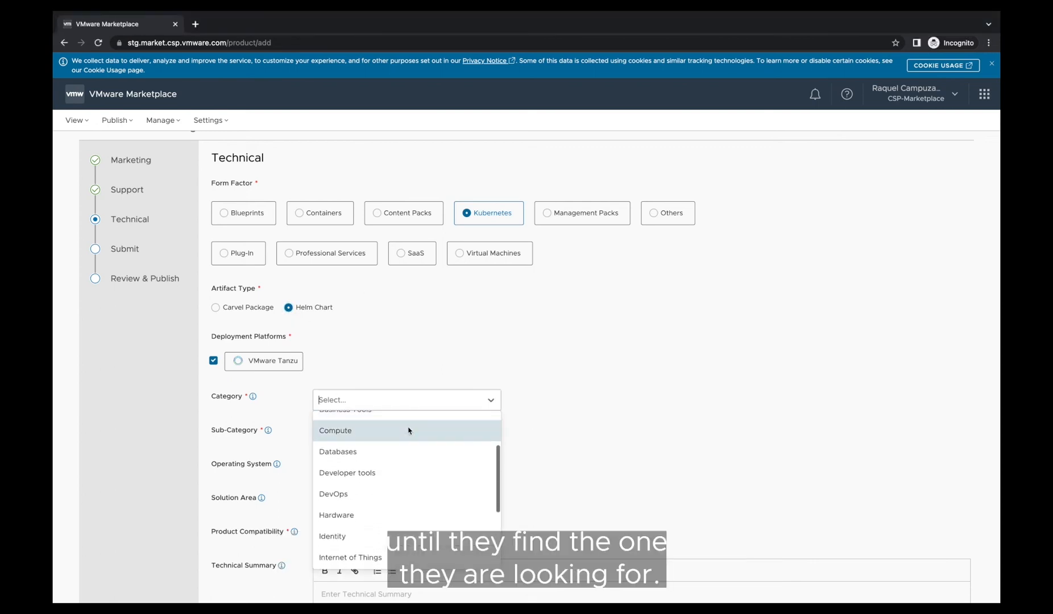
{"action": "left_click", "coordinate": [347, 471]}
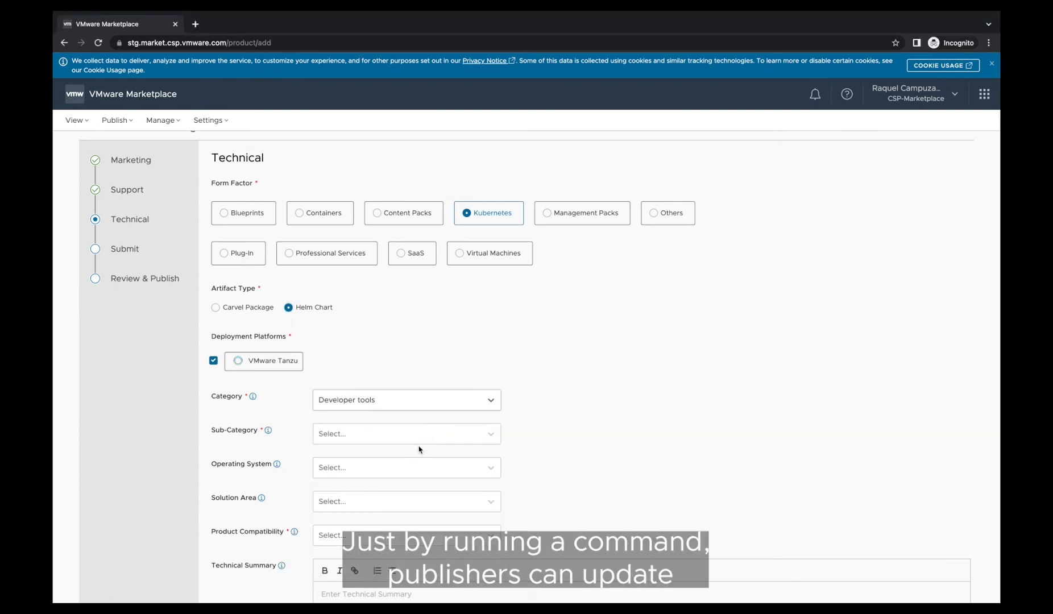
{"action": "left_click", "coordinate": [406, 433]}
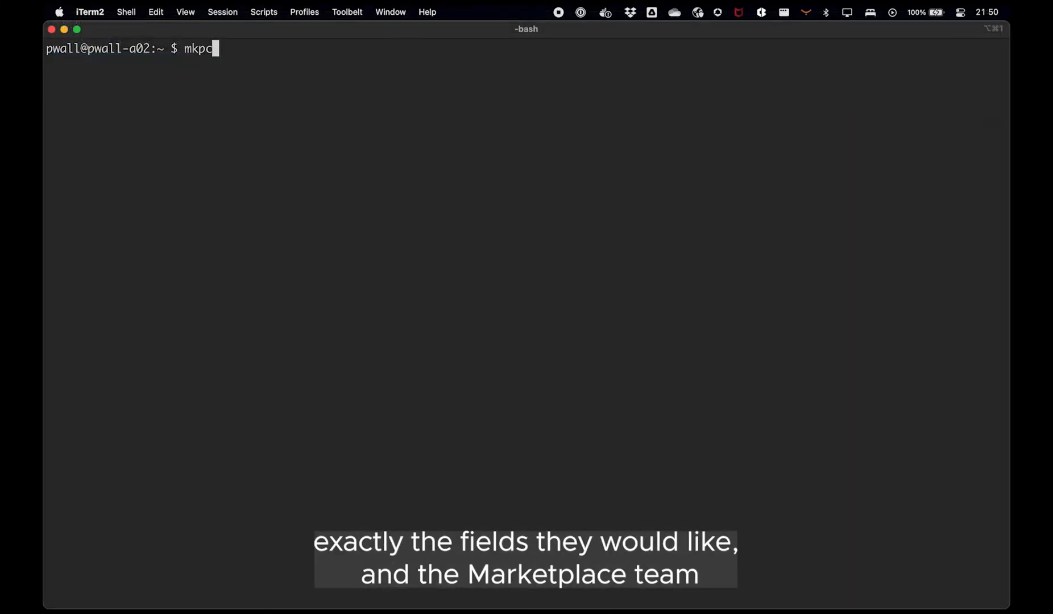
Step: Run mkpcli attach to list the chart, image and vm subcommands
{"action": "type", "text": "li at"}
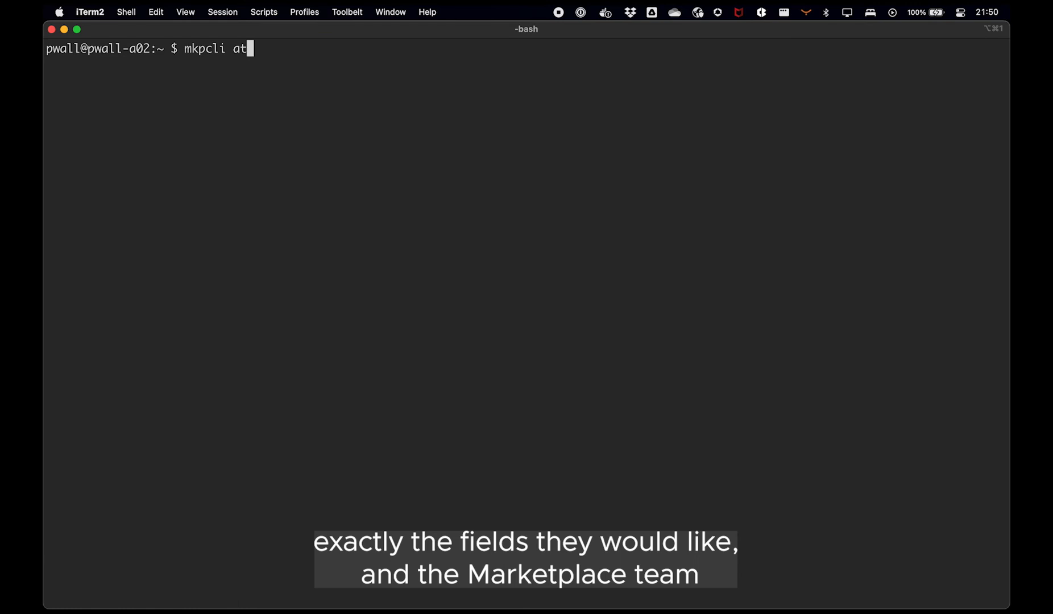
{"action": "key", "text": "Return"}
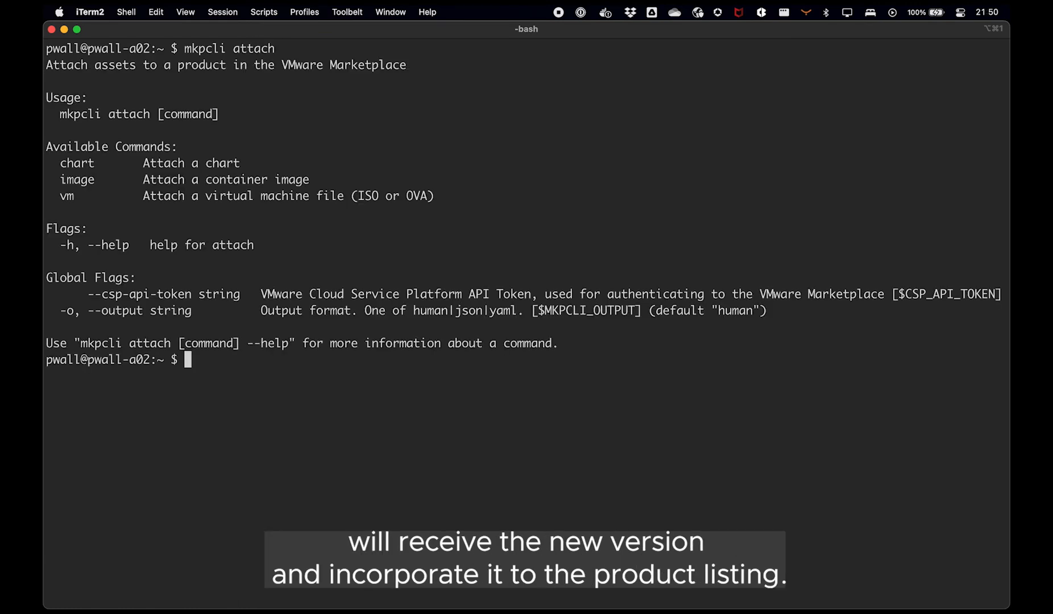
{"action": "type", "text": "mkp"}
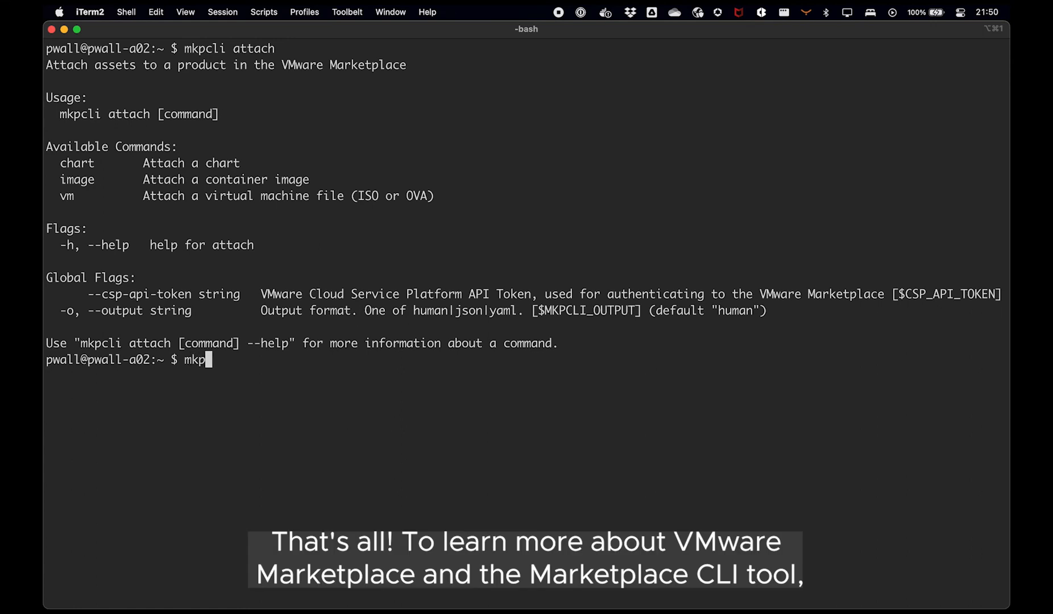